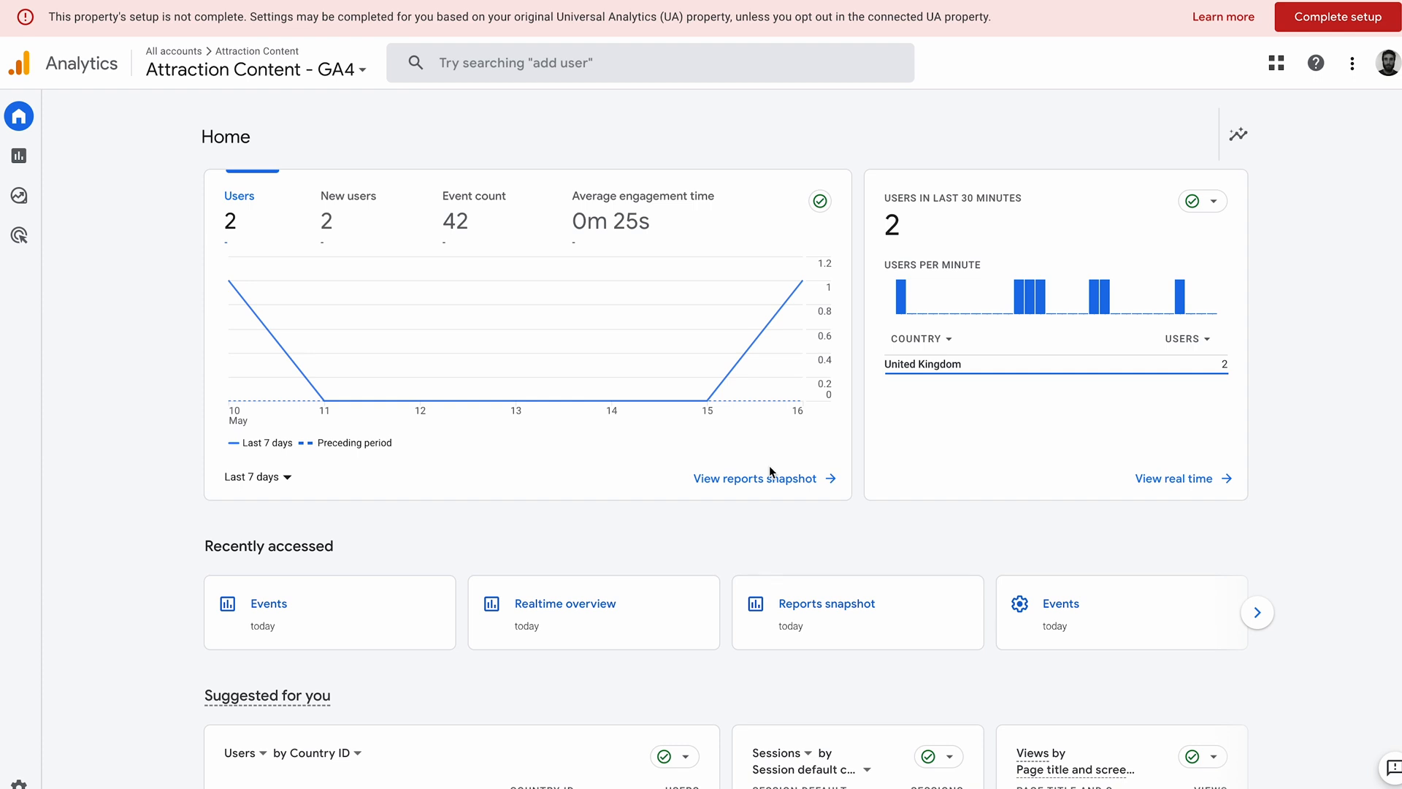
{"action": "mouse_move", "coordinate": [203, 469]}
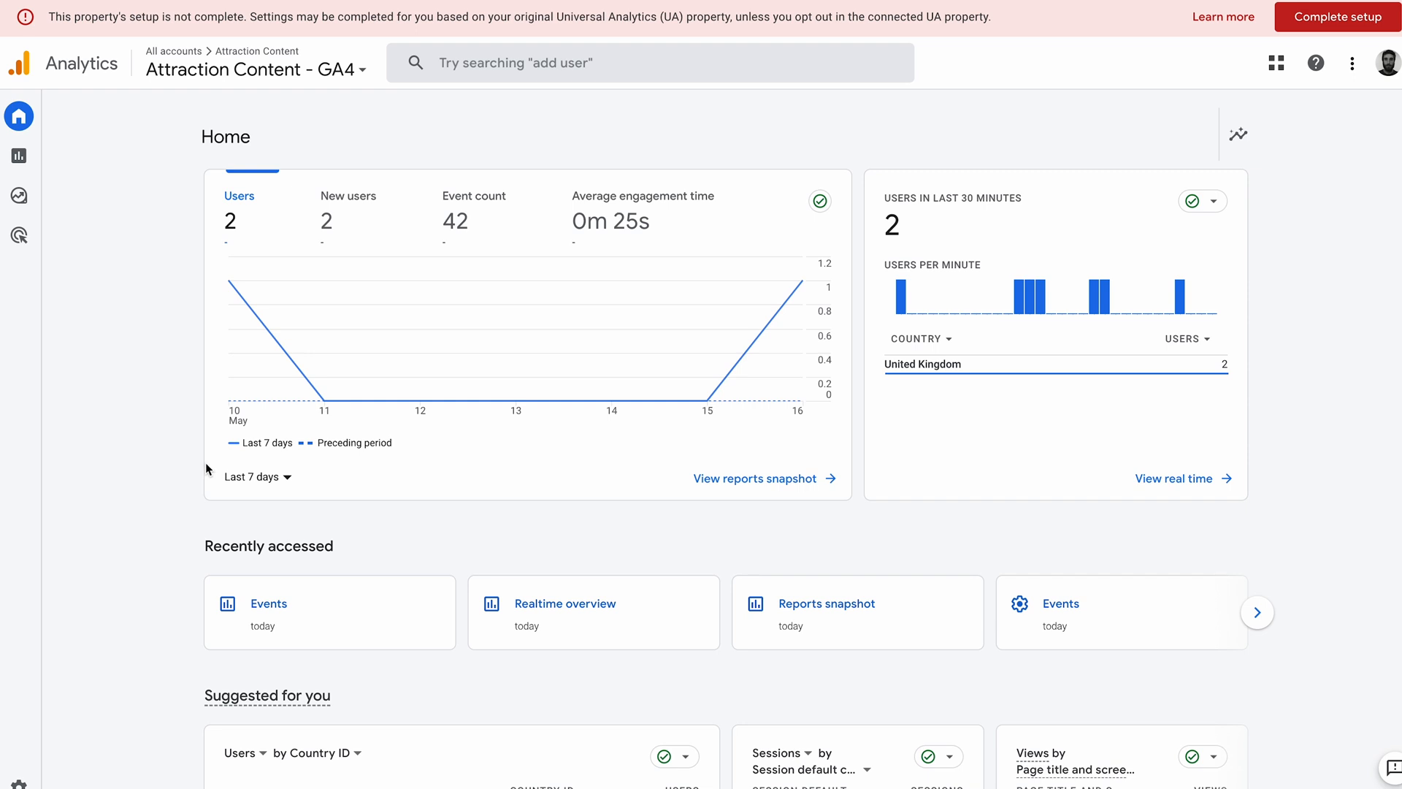
{"action": "mouse_move", "coordinate": [189, 451]}
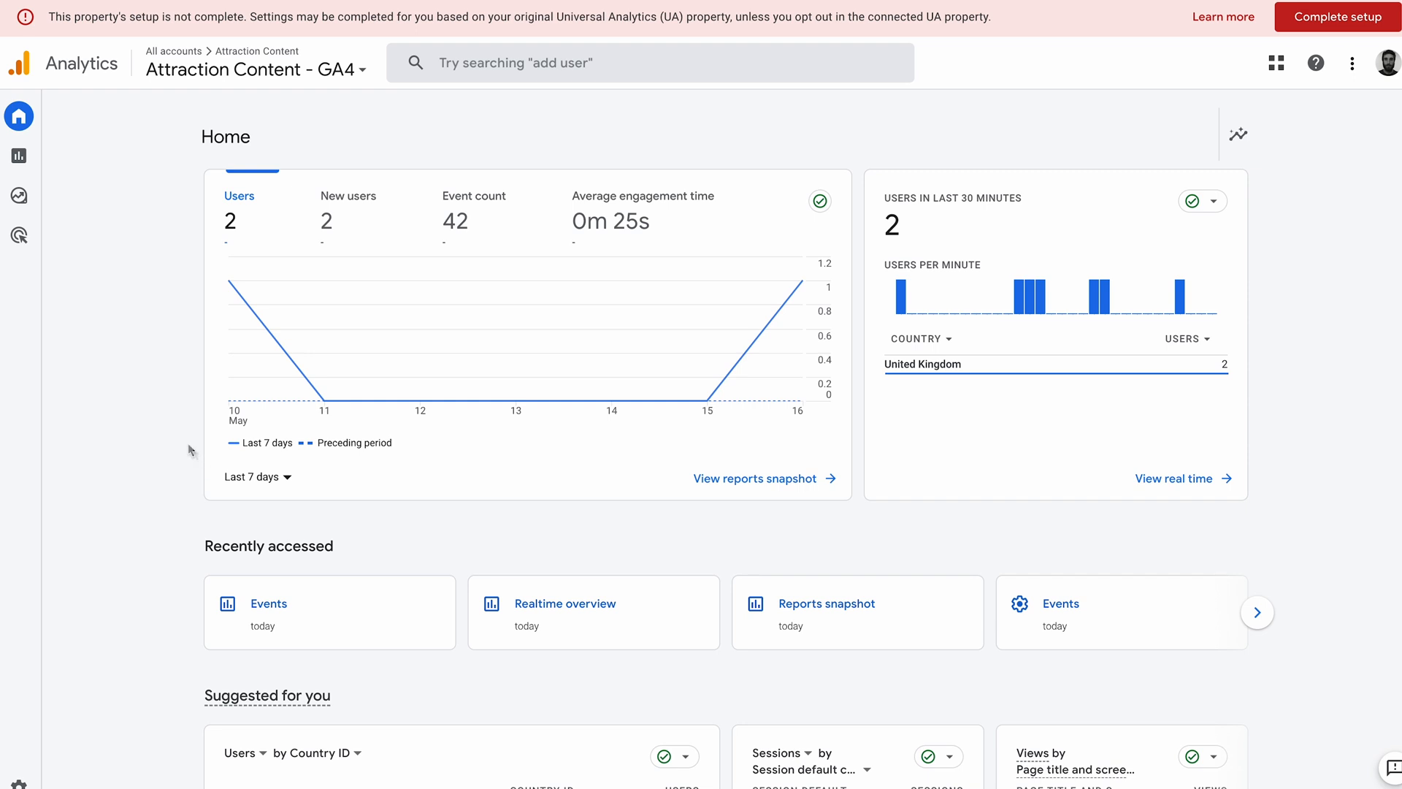
{"action": "mouse_move", "coordinate": [133, 273]}
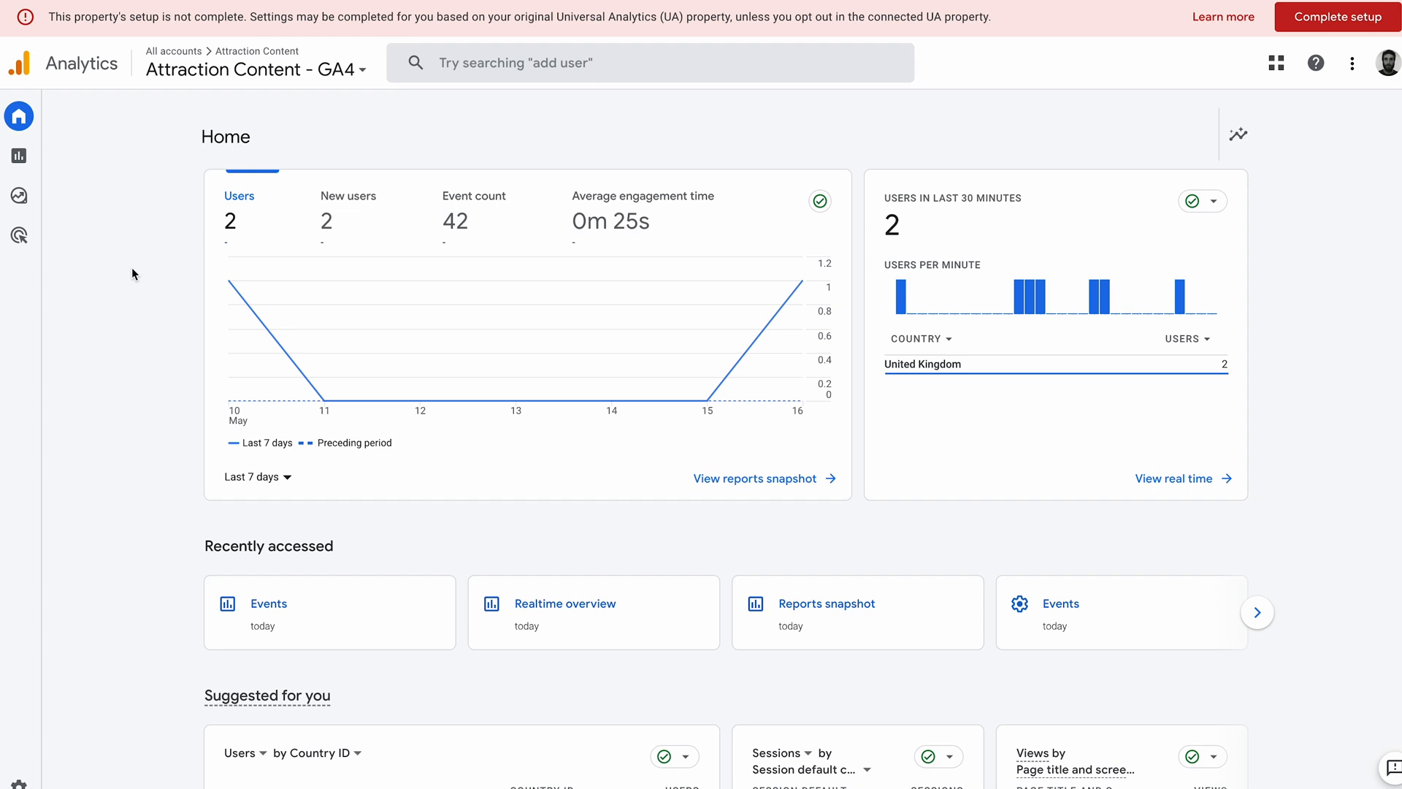
{"action": "mouse_move", "coordinate": [101, 340]}
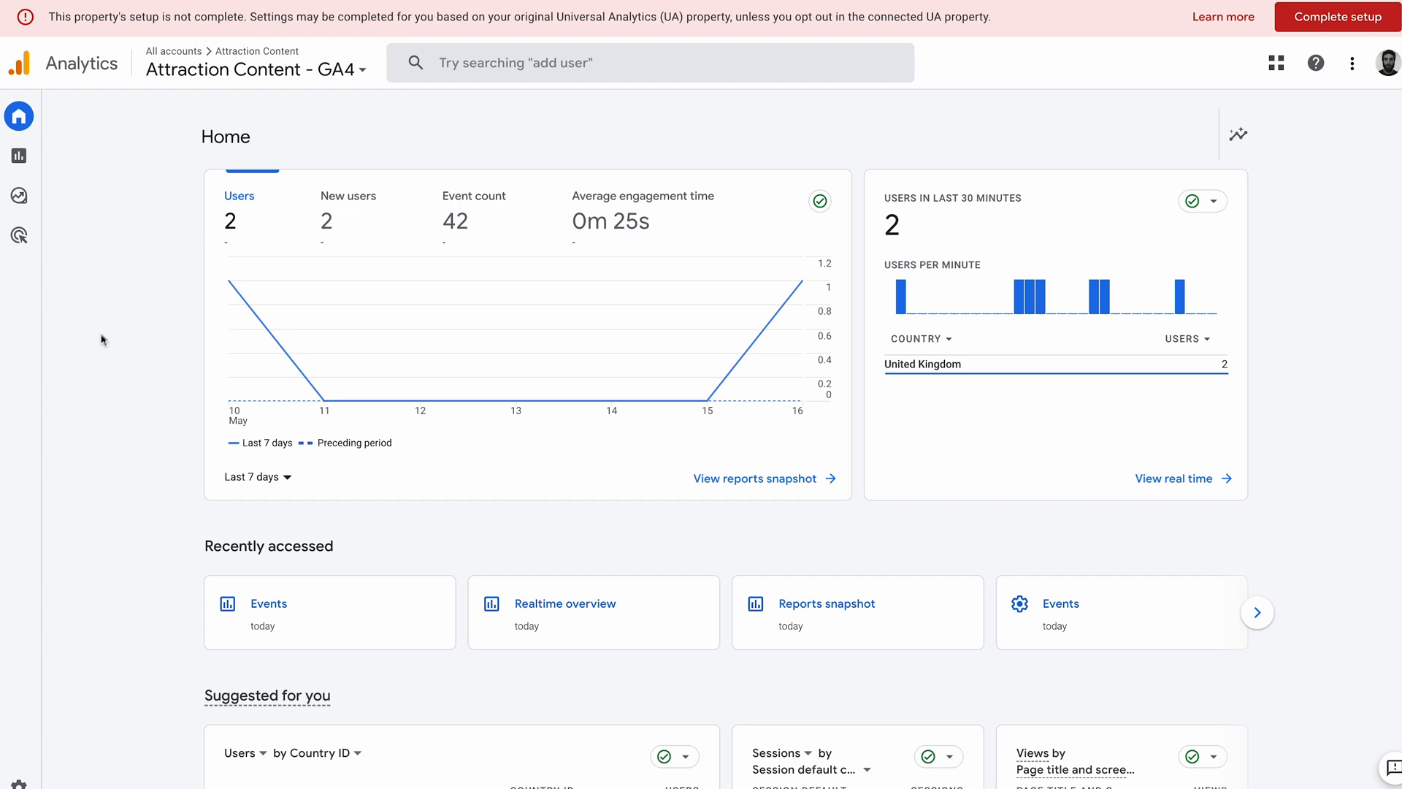
{"action": "mouse_move", "coordinate": [174, 287]}
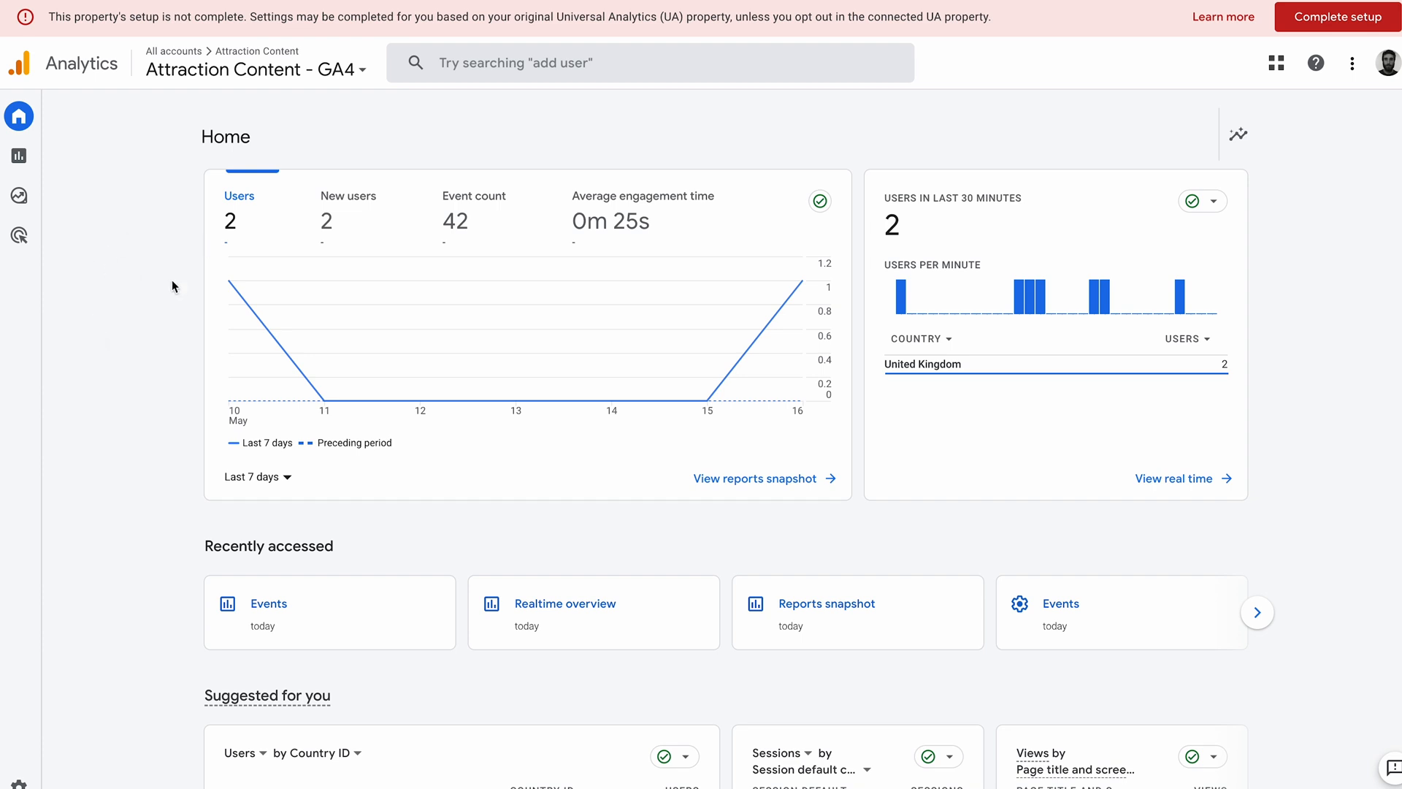
{"action": "mouse_move", "coordinate": [62, 192]}
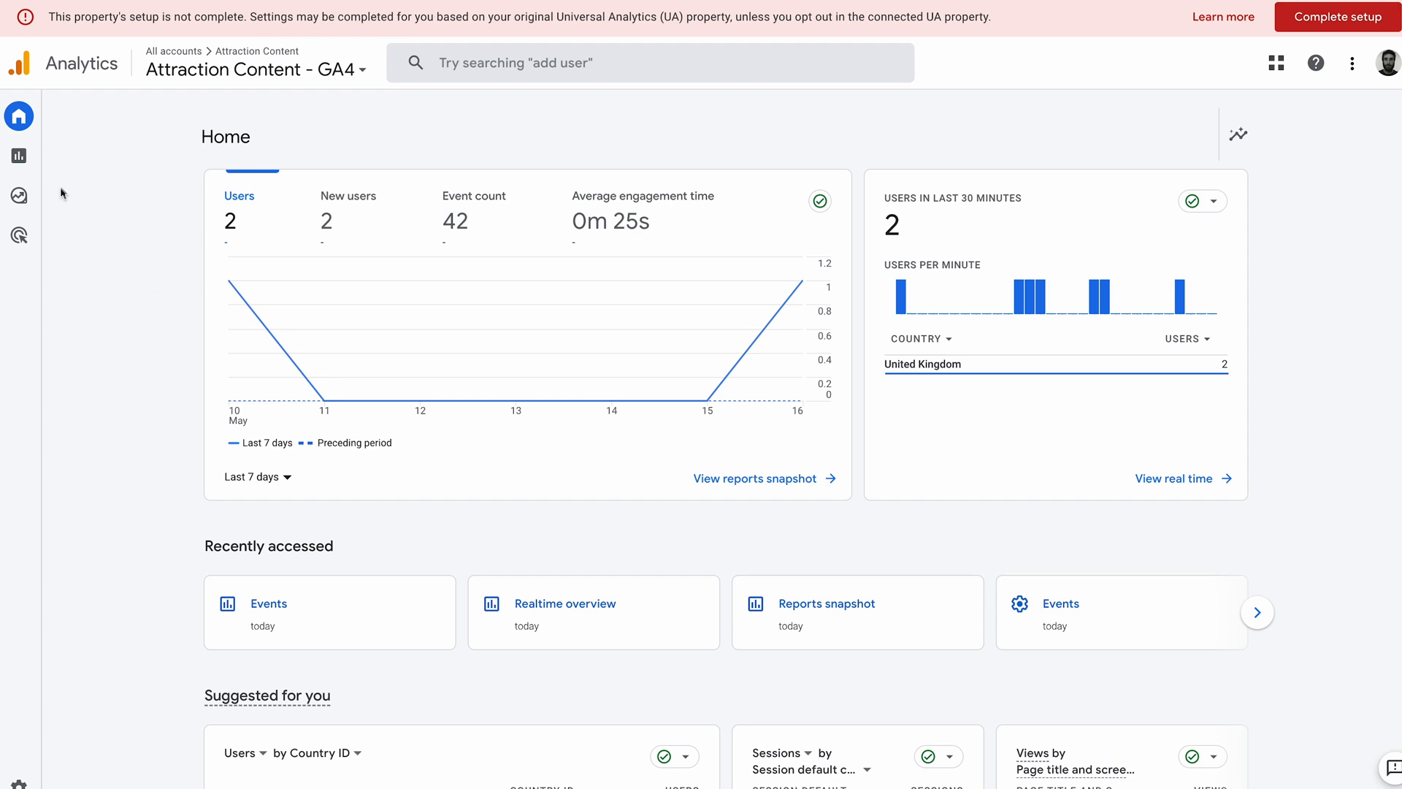
{"action": "mouse_move", "coordinate": [27, 206]}
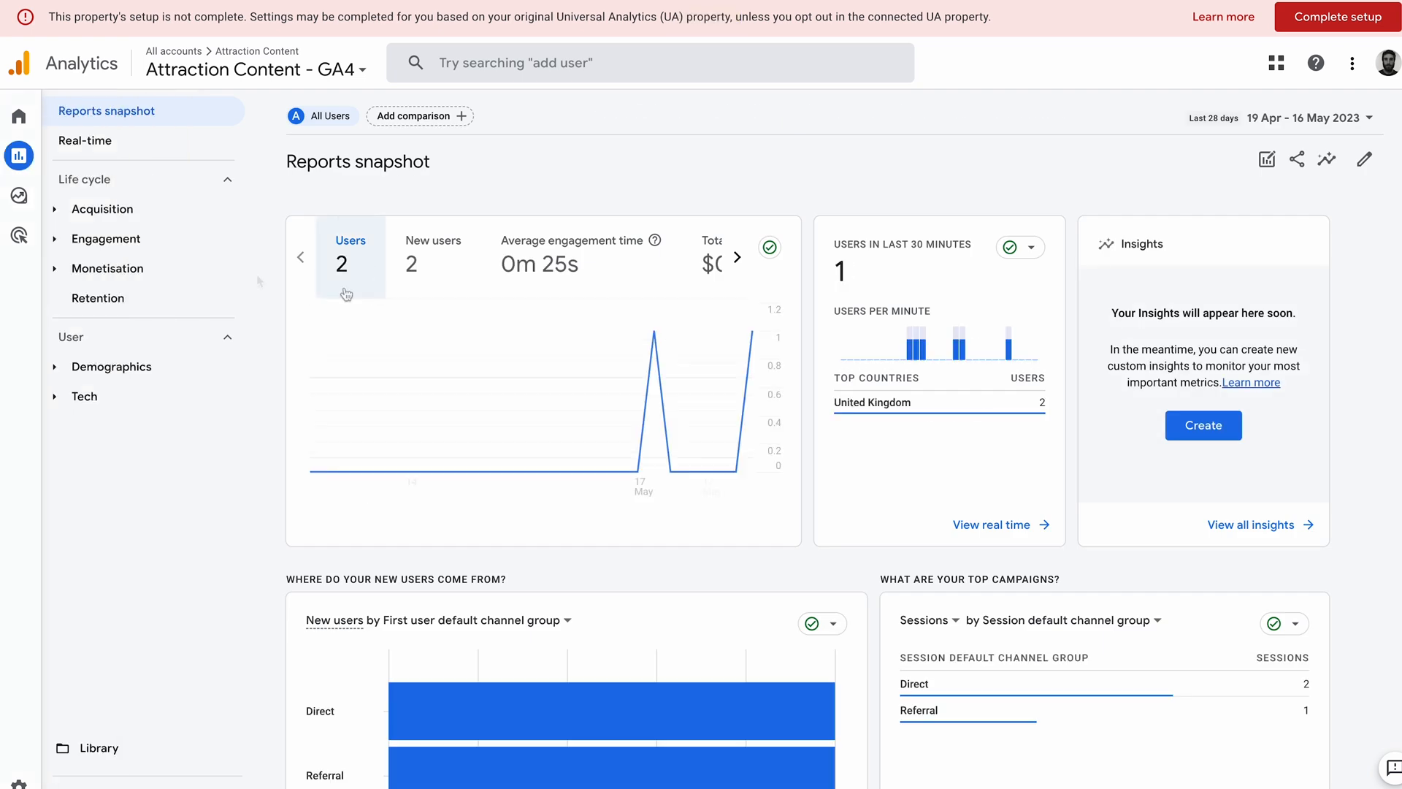
Step: Open the Realtime report and scroll down to the event count by event name card
{"action": "left_click", "coordinate": [84, 140]}
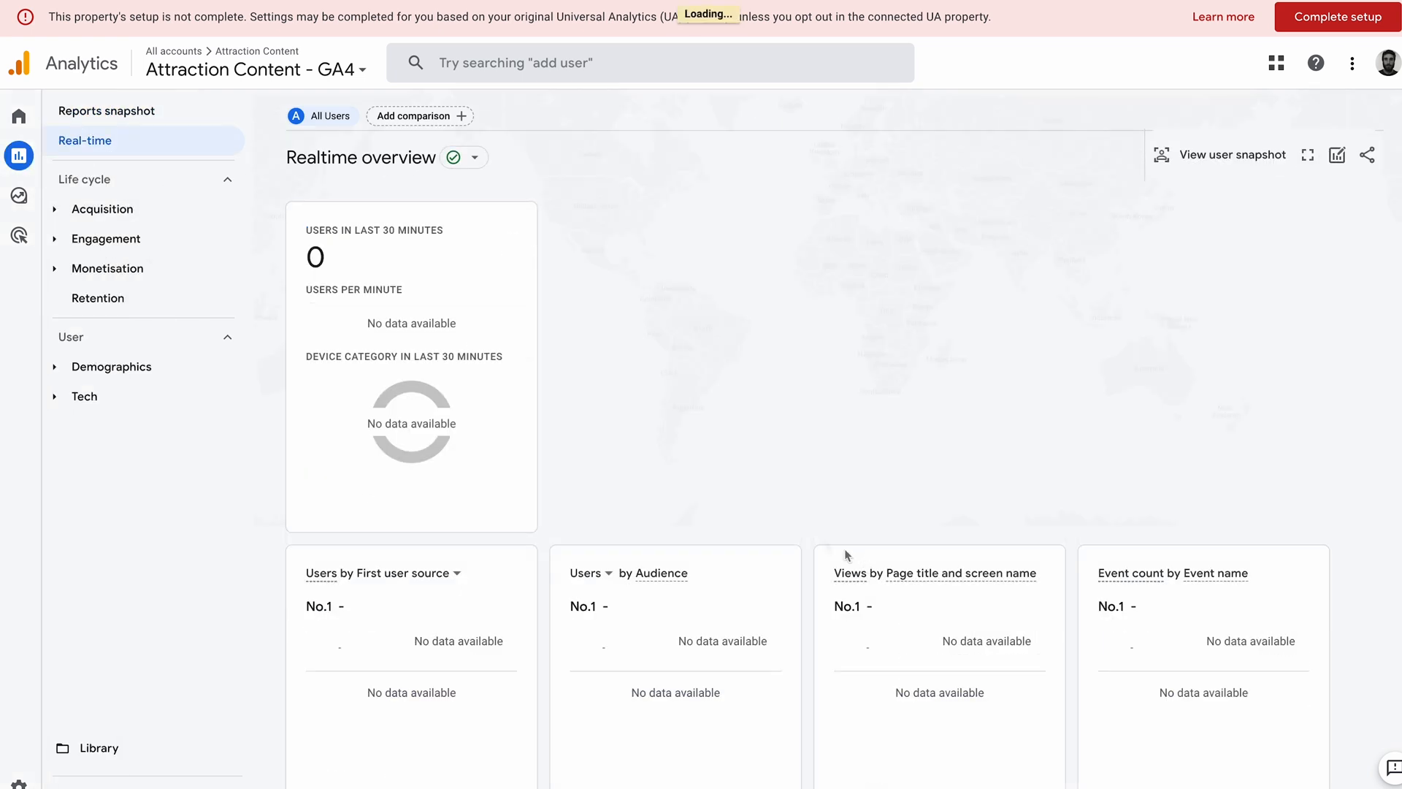
{"action": "scroll", "scroll_direction": "down", "scroll_amount": 3}
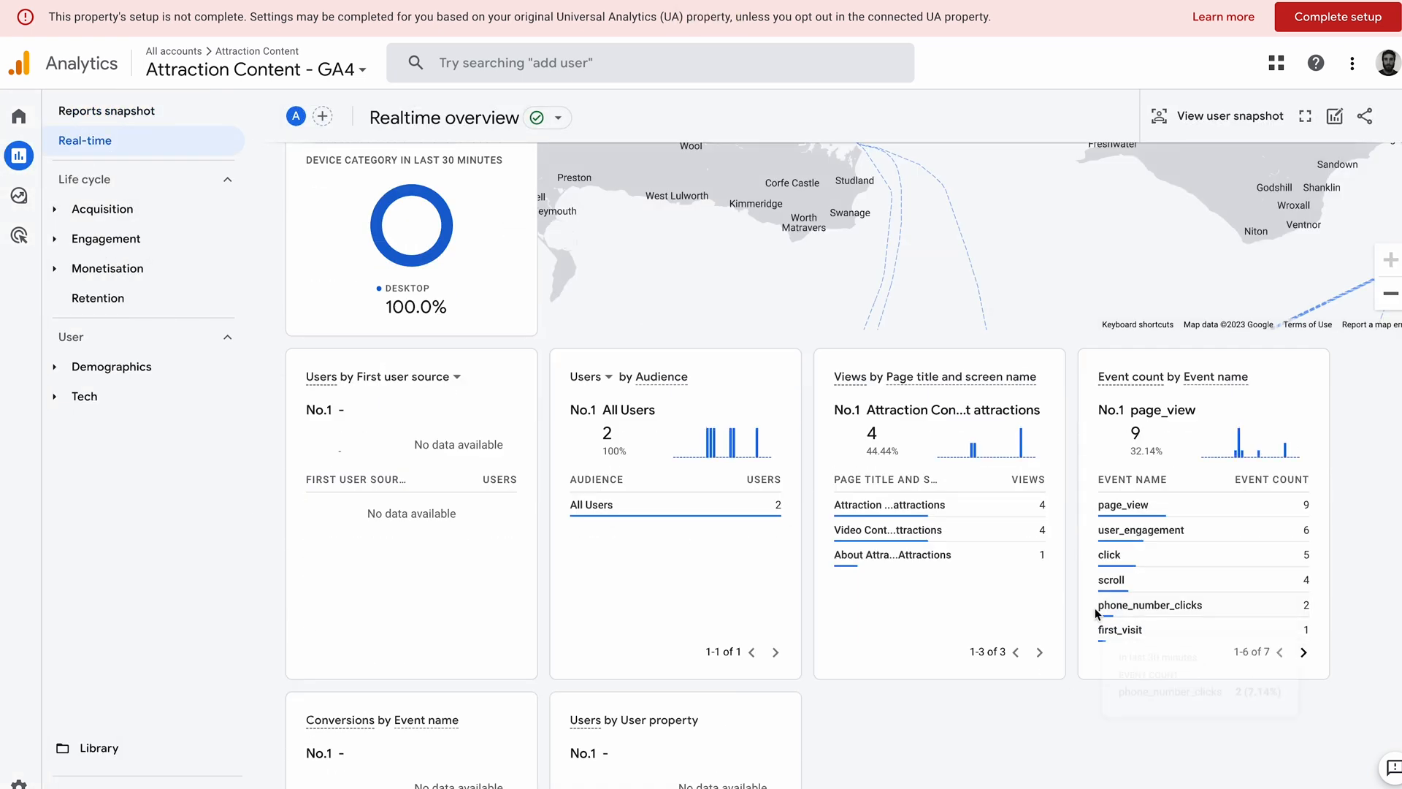
{"action": "mouse_move", "coordinate": [1203, 617]}
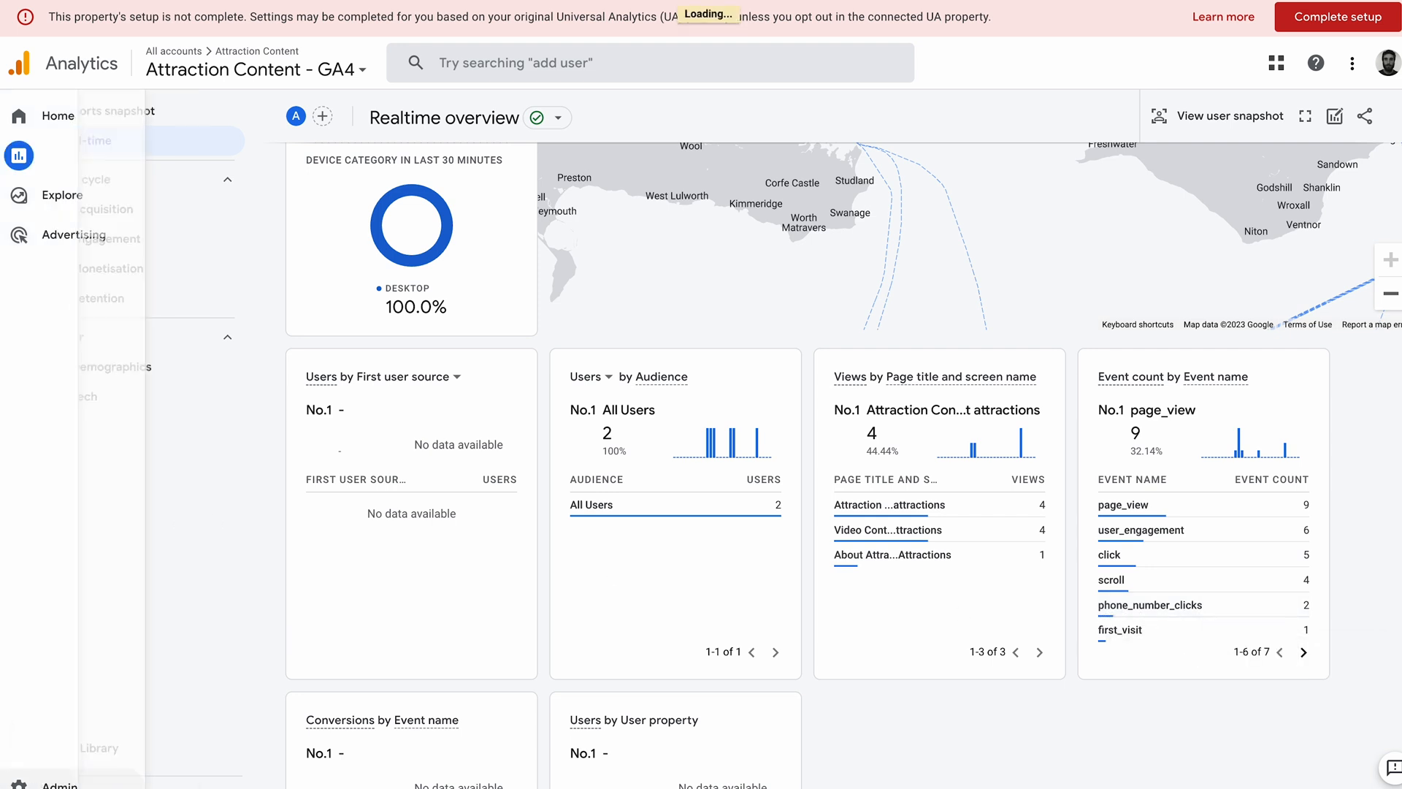
Step: Go from Admin to the property's Events and open the customised events list with phone_number_clicks
{"action": "left_click", "coordinate": [20, 785]}
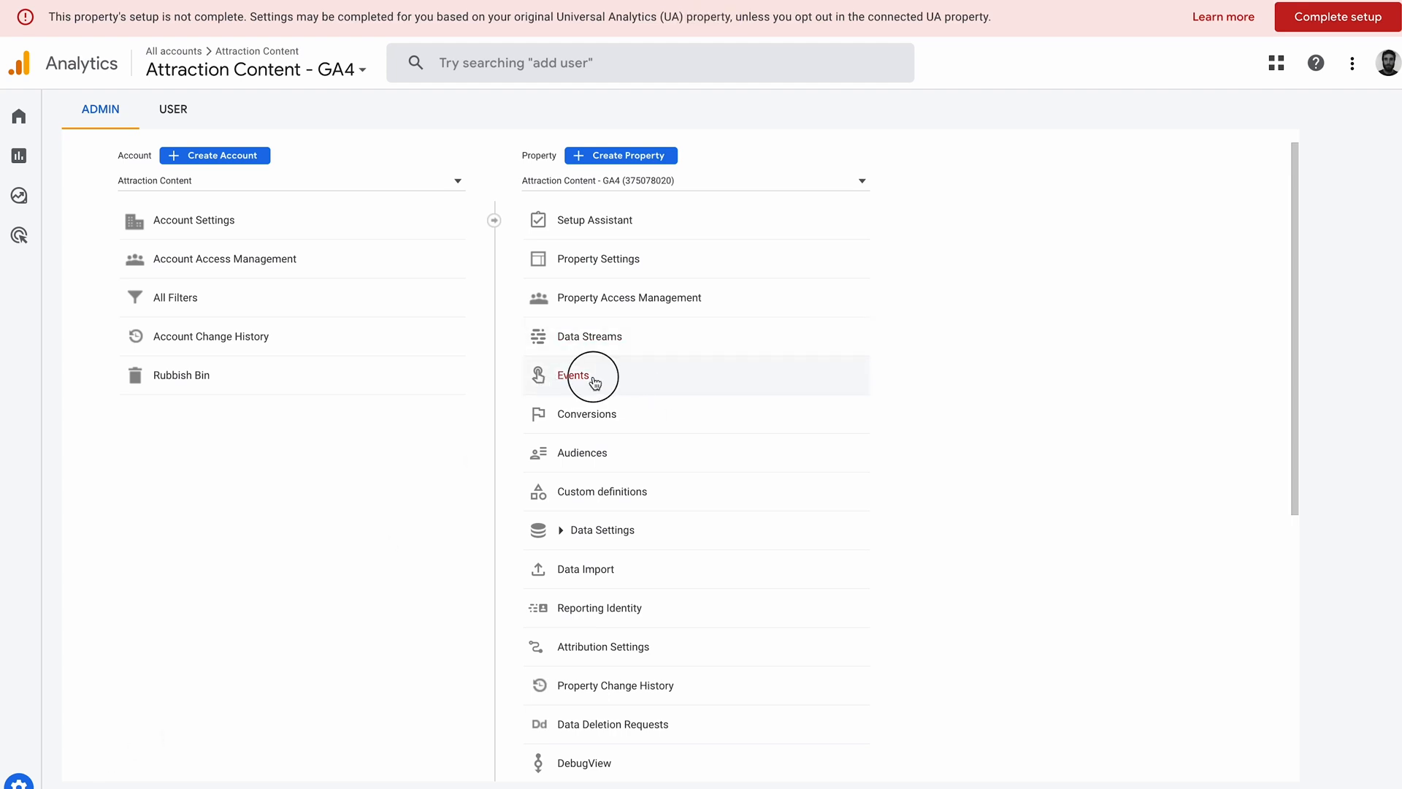
{"action": "left_click", "coordinate": [574, 375]}
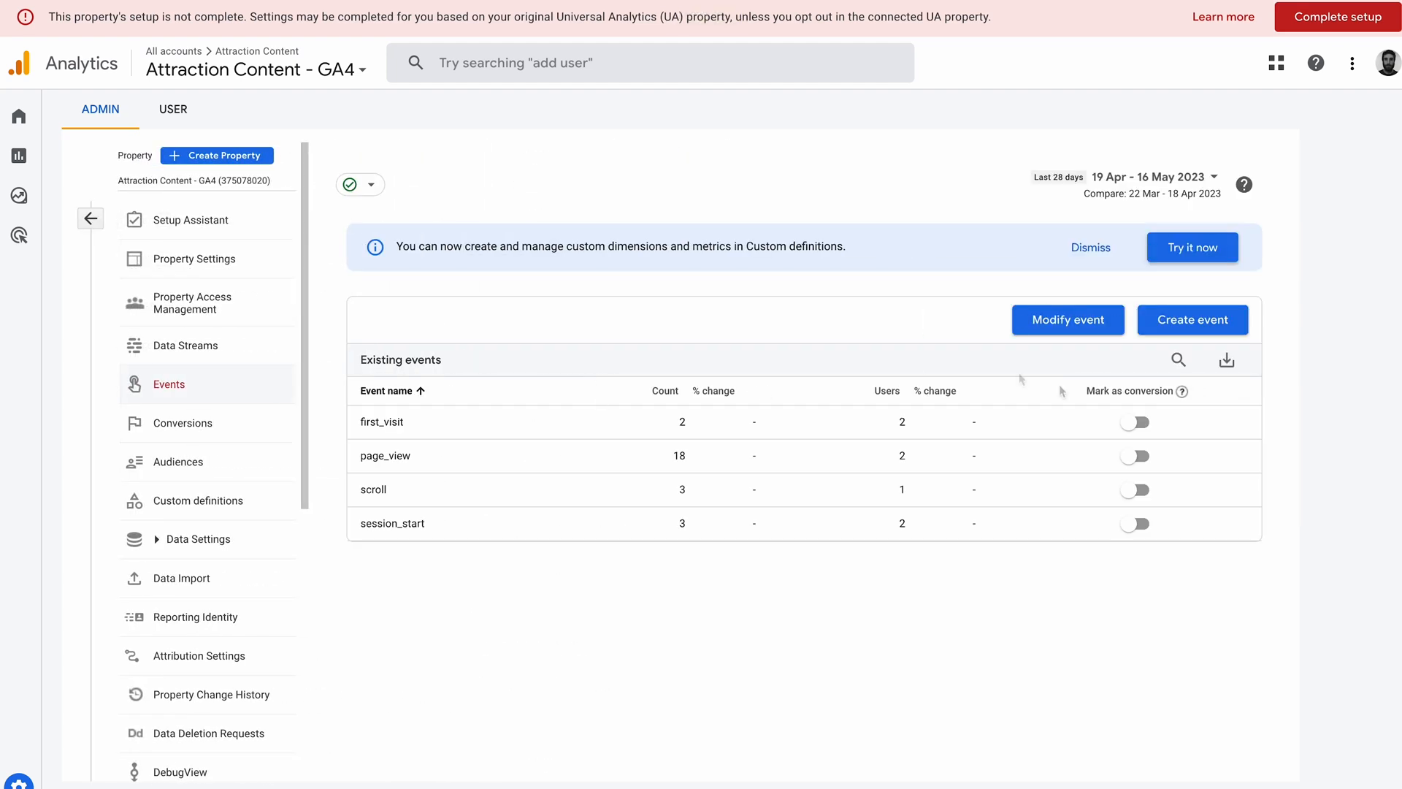
{"action": "left_click", "coordinate": [1193, 320]}
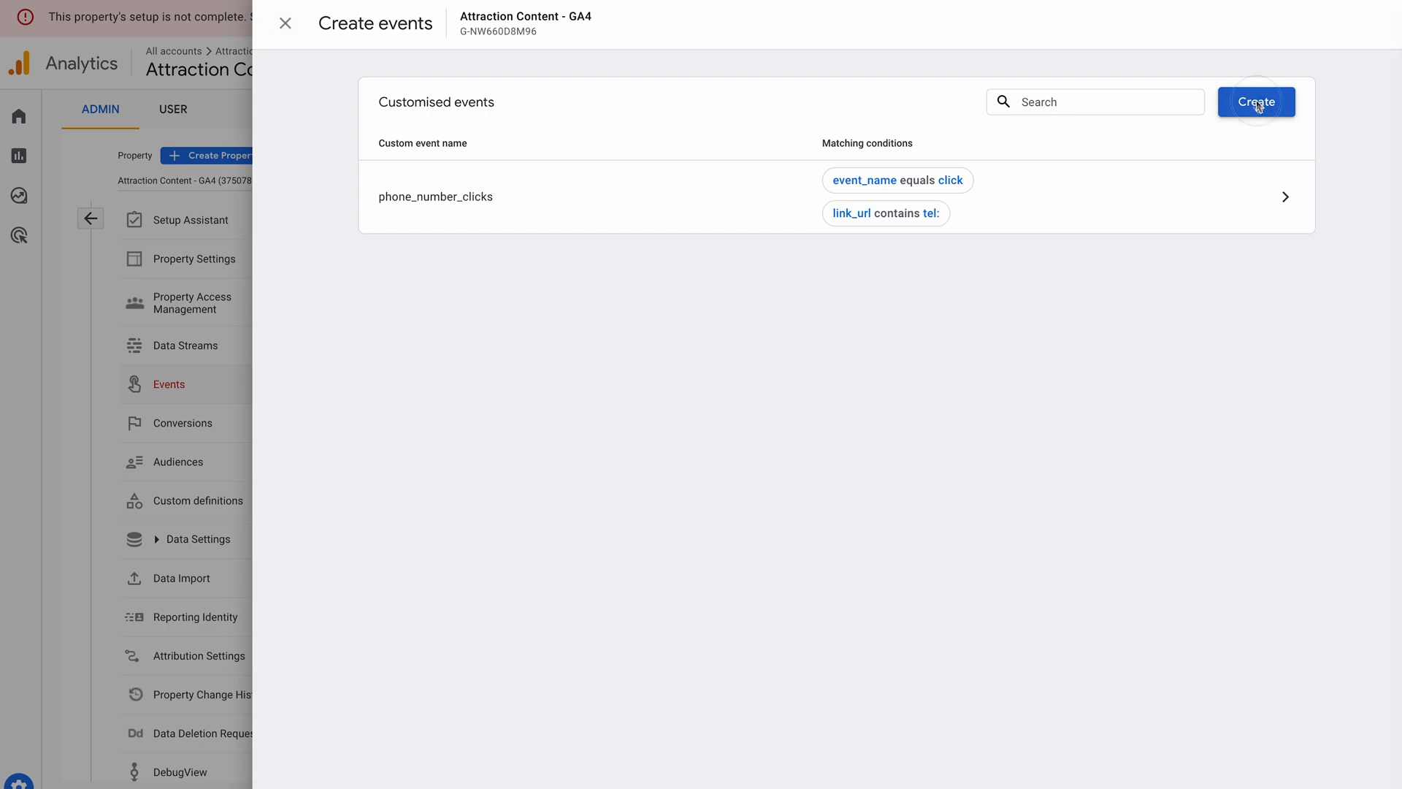
Step: Start a new custom event and name it email_link_clicks
{"action": "left_click", "coordinate": [1256, 102]}
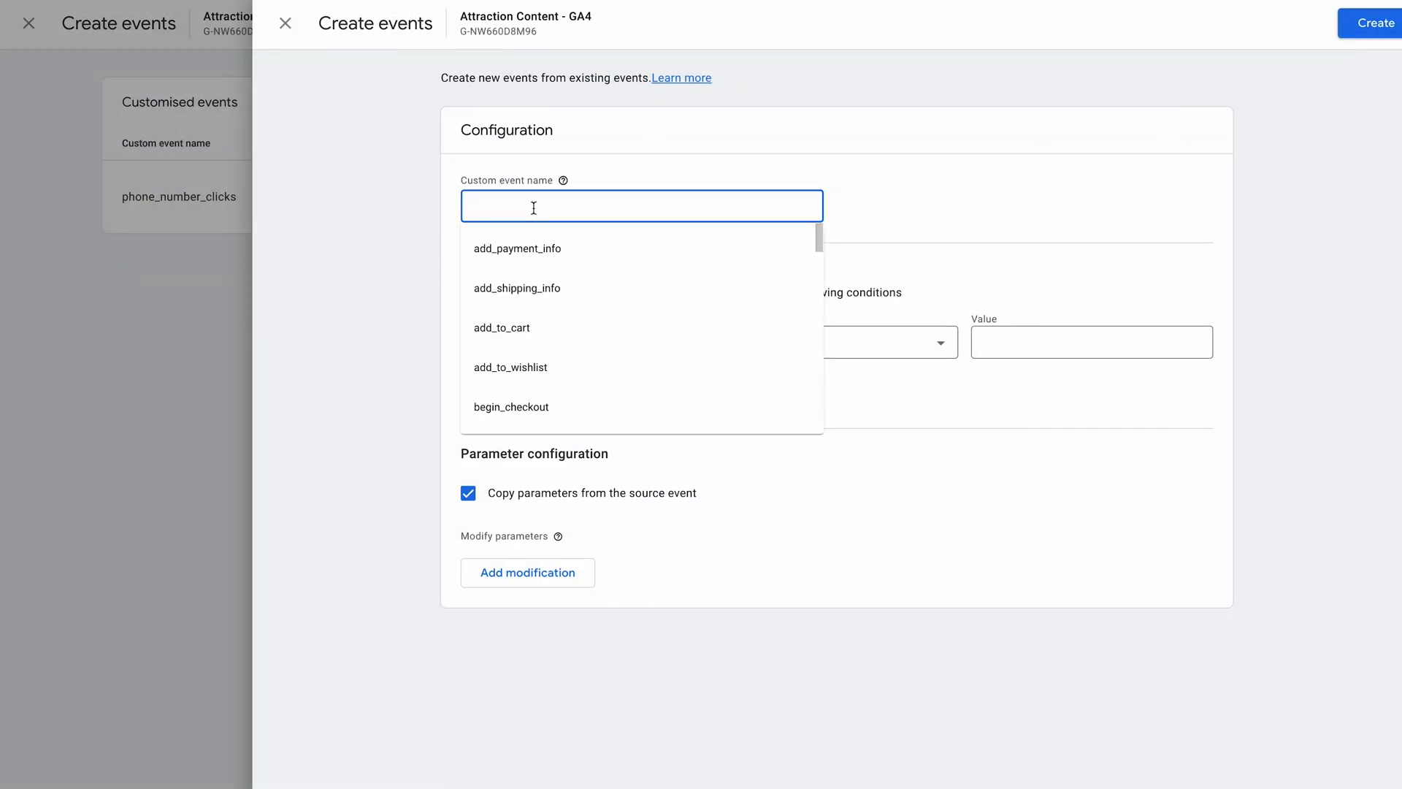
{"action": "type", "text": "email"}
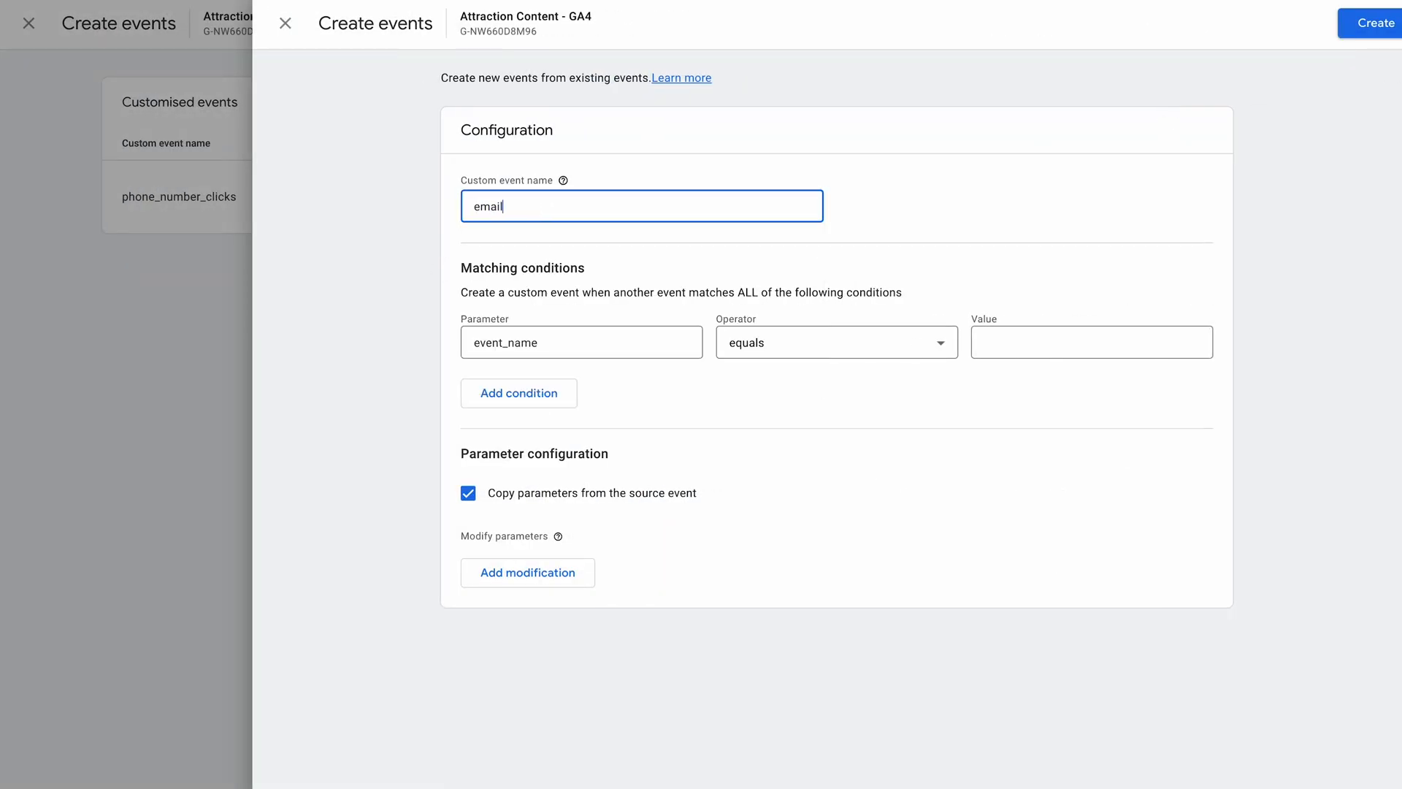
{"action": "type", "text": "_li"}
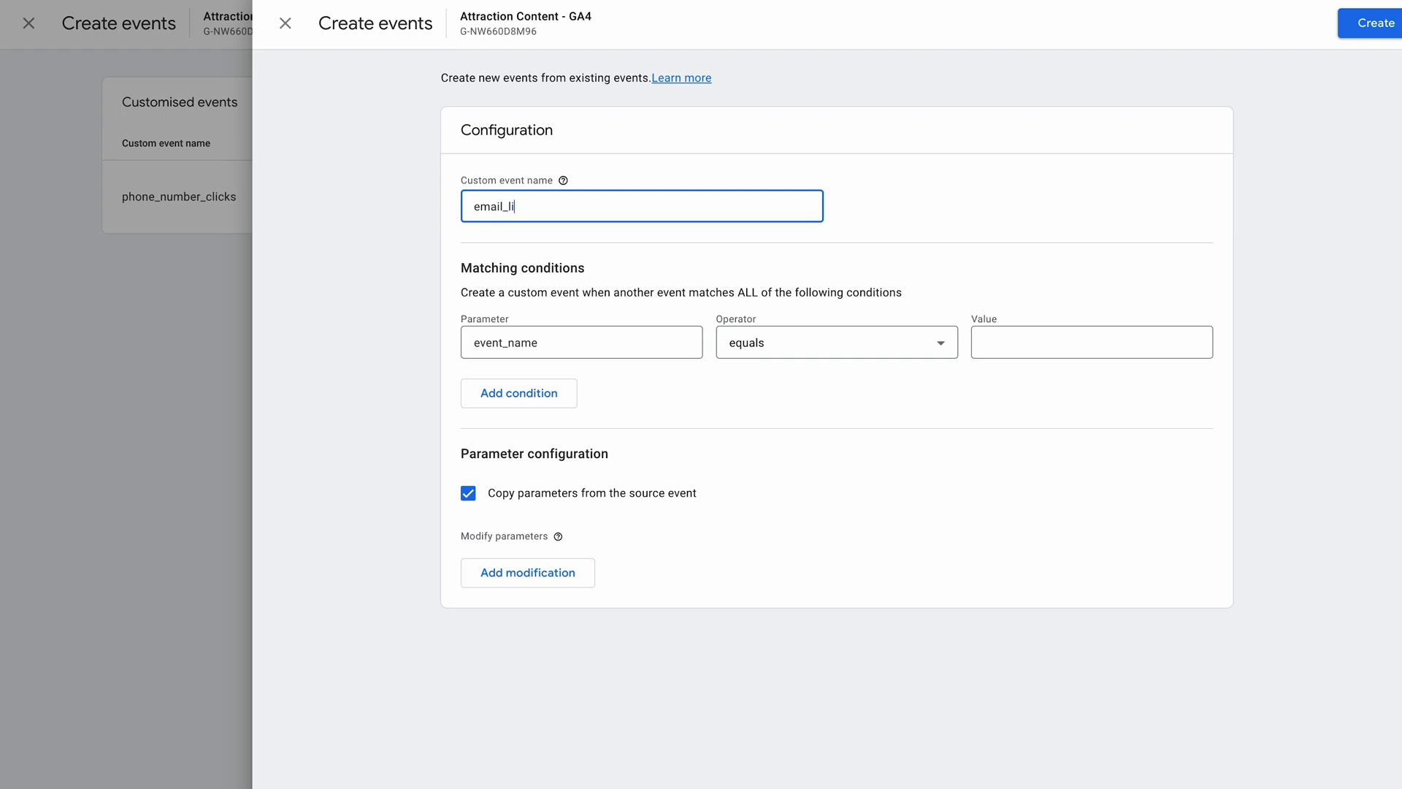
{"action": "type", "text": "nk)"}
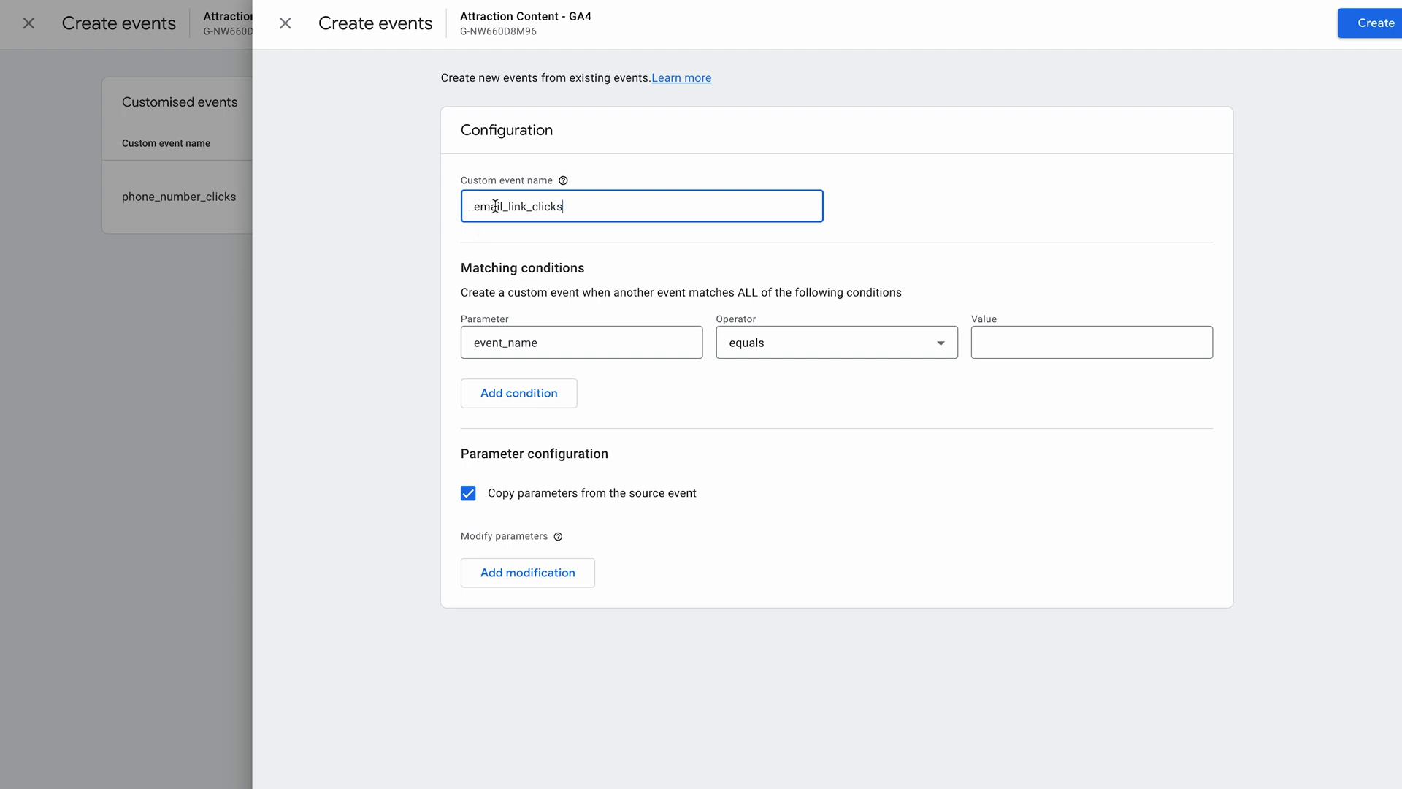
{"action": "left_click", "coordinate": [601, 251]}
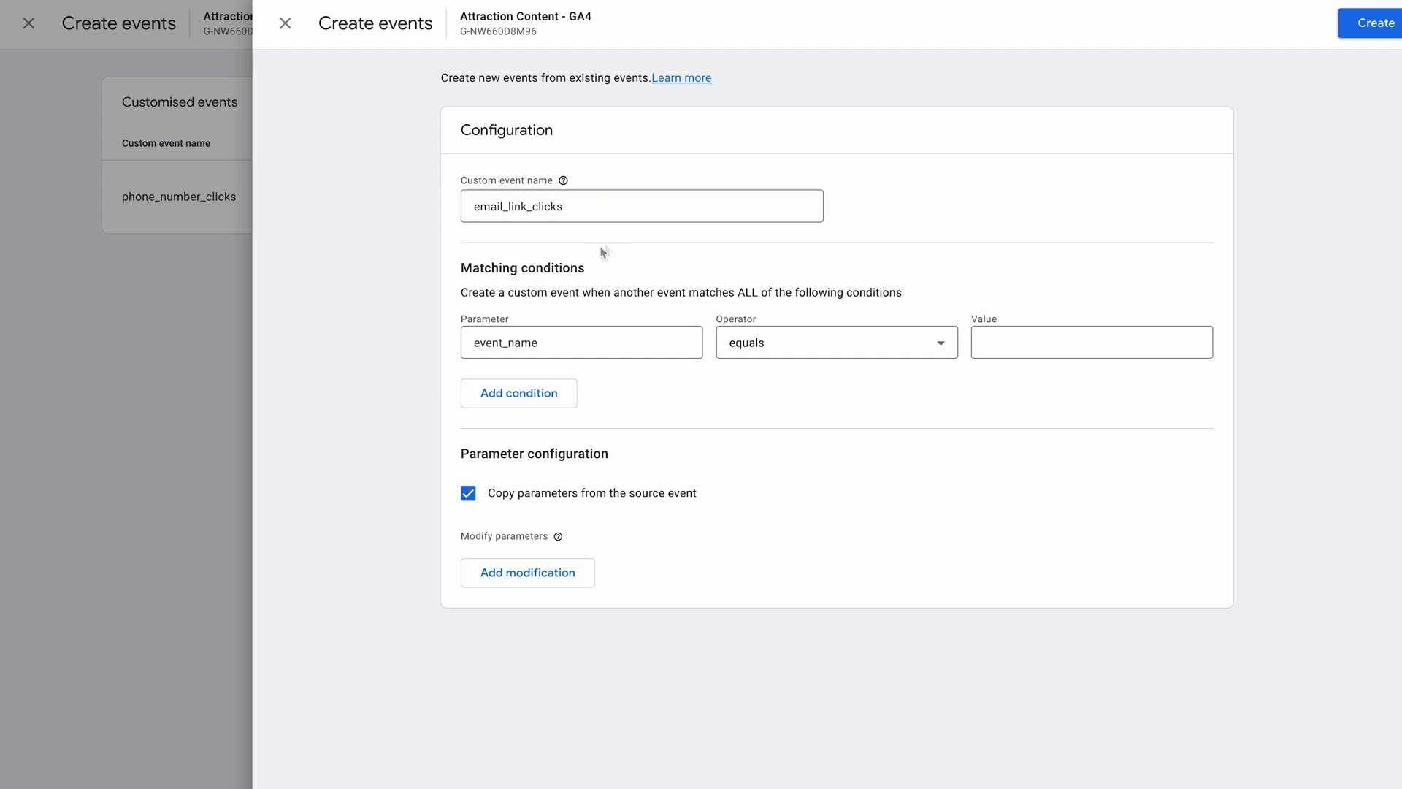
Step: Set the first condition's value so event_name equals click
{"action": "left_click", "coordinate": [1091, 341]}
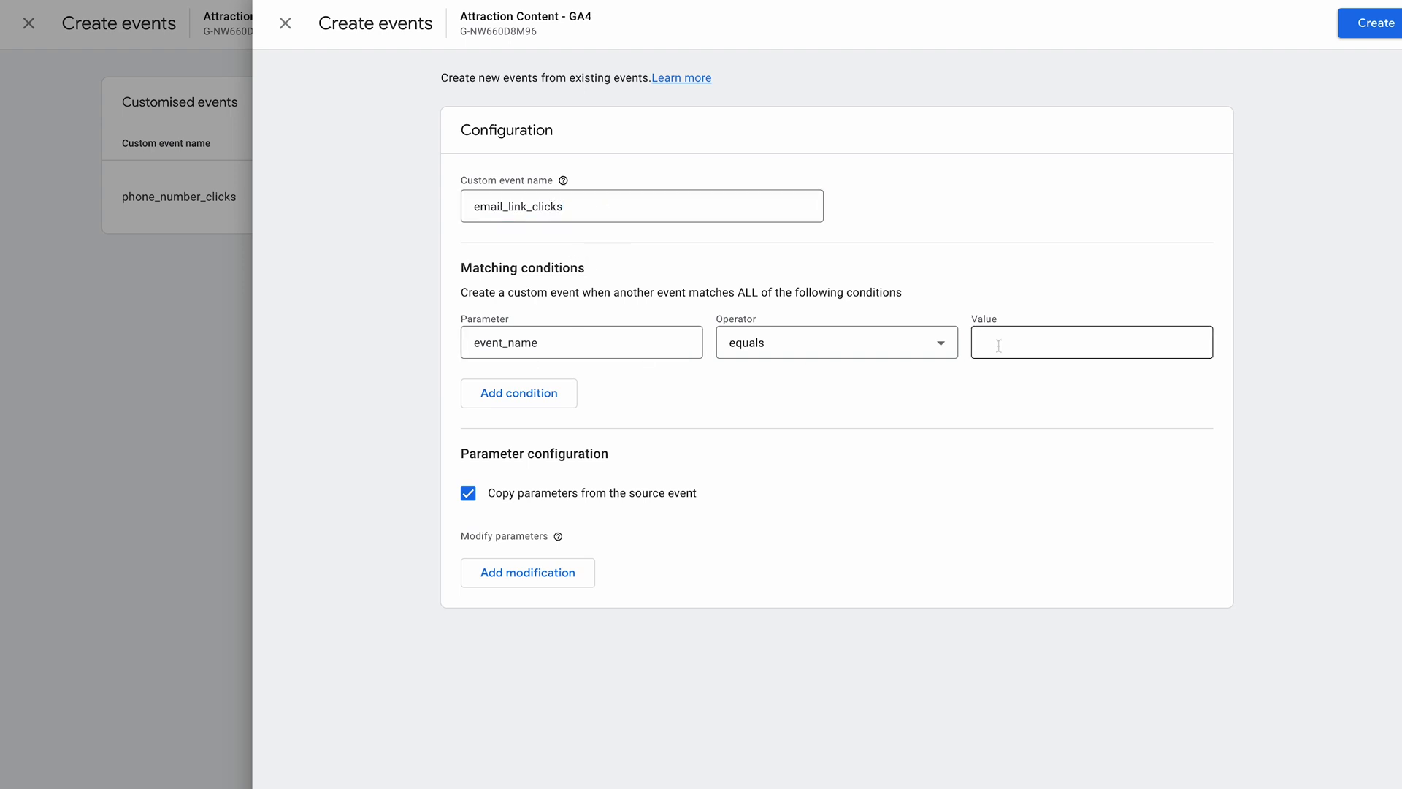
{"action": "mouse_move", "coordinate": [838, 345]}
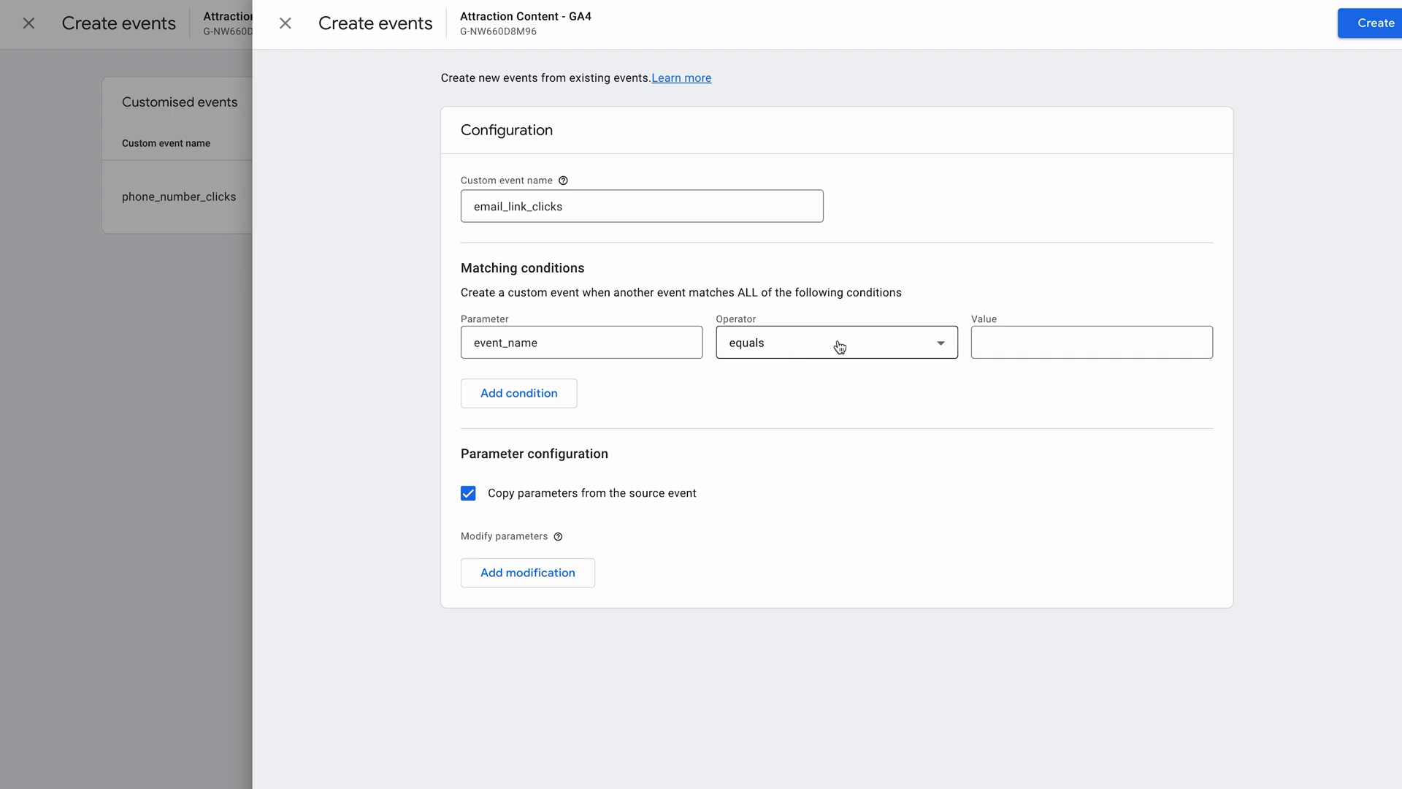
{"action": "left_click", "coordinate": [1092, 342]}
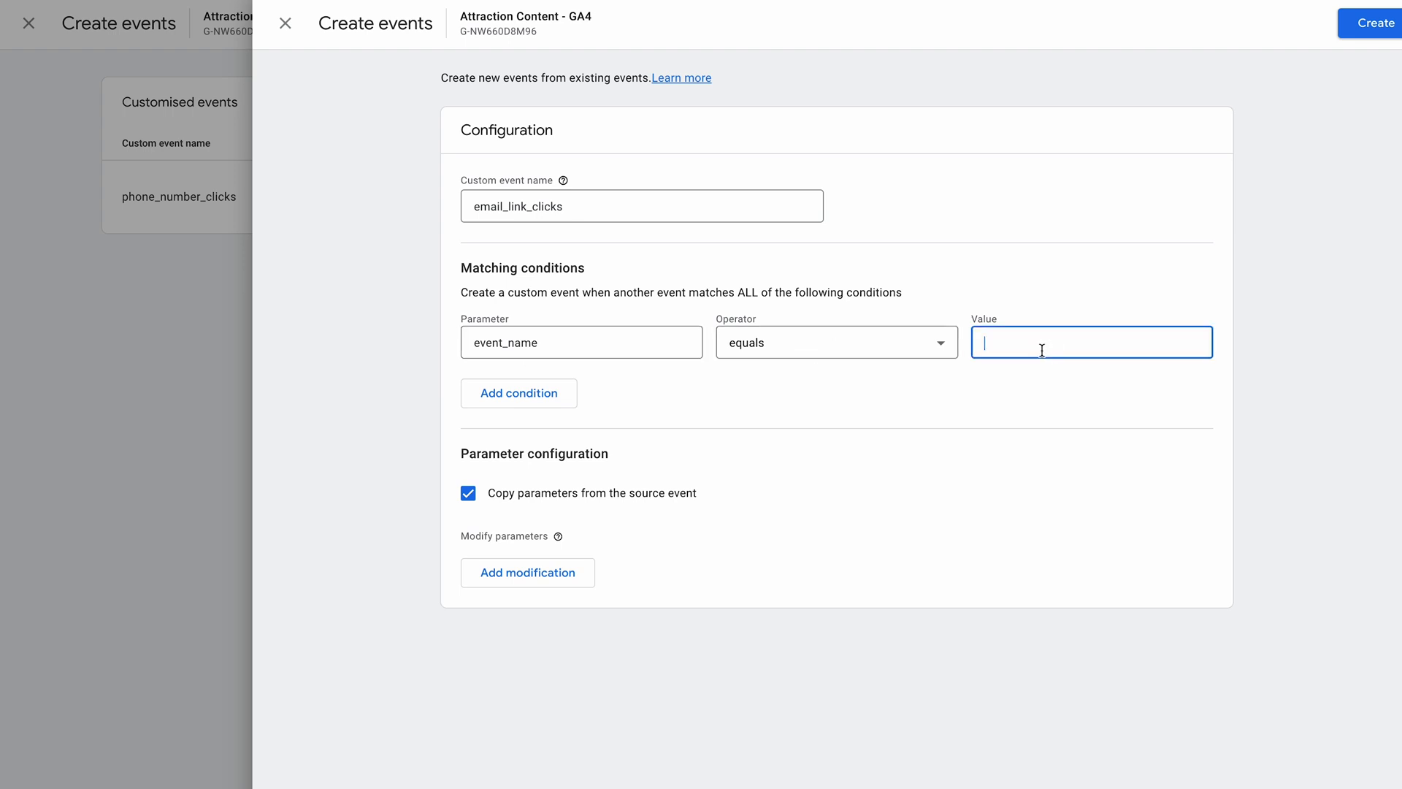
{"action": "type", "text": "click"}
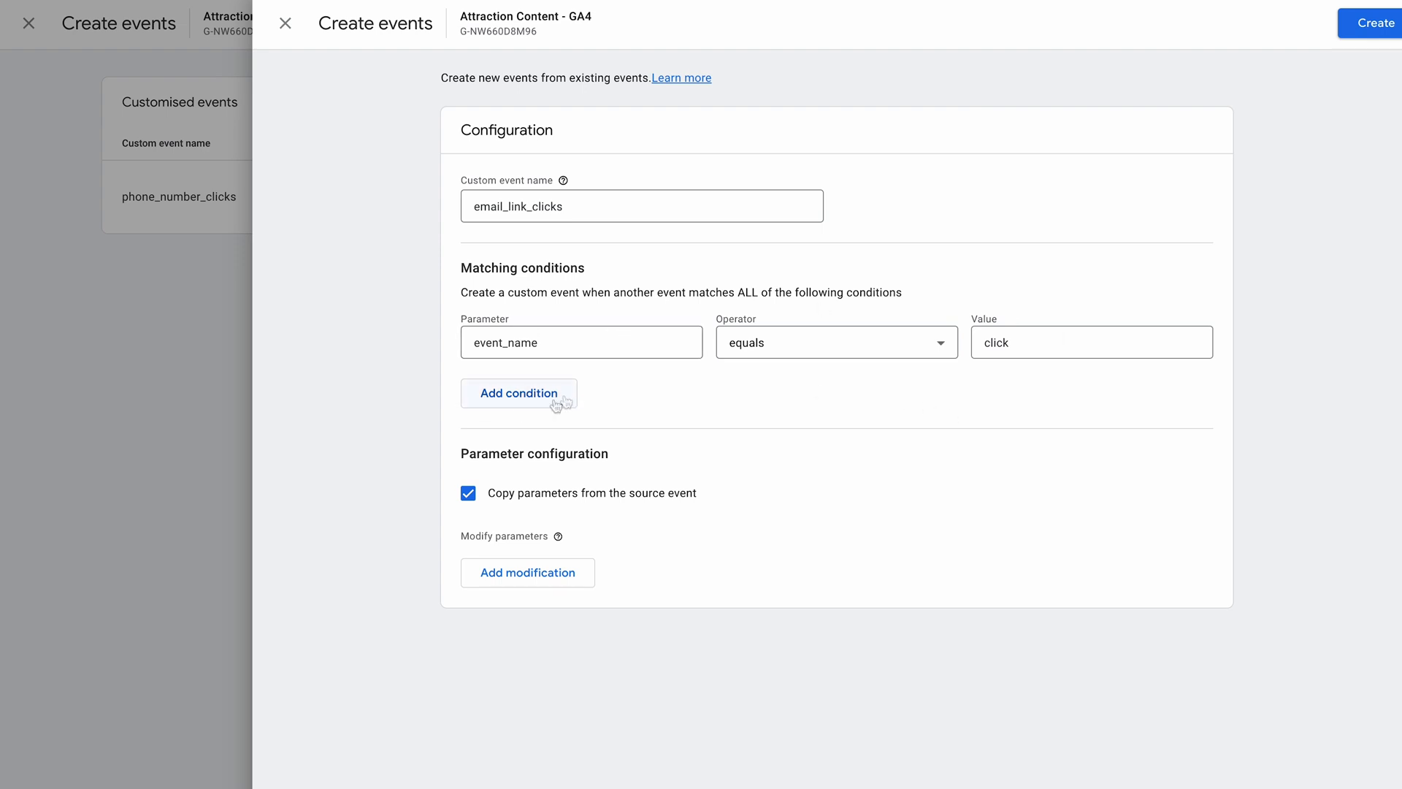
Step: Add a second condition requiring link_url to contain mailto:
{"action": "left_click", "coordinate": [520, 393]}
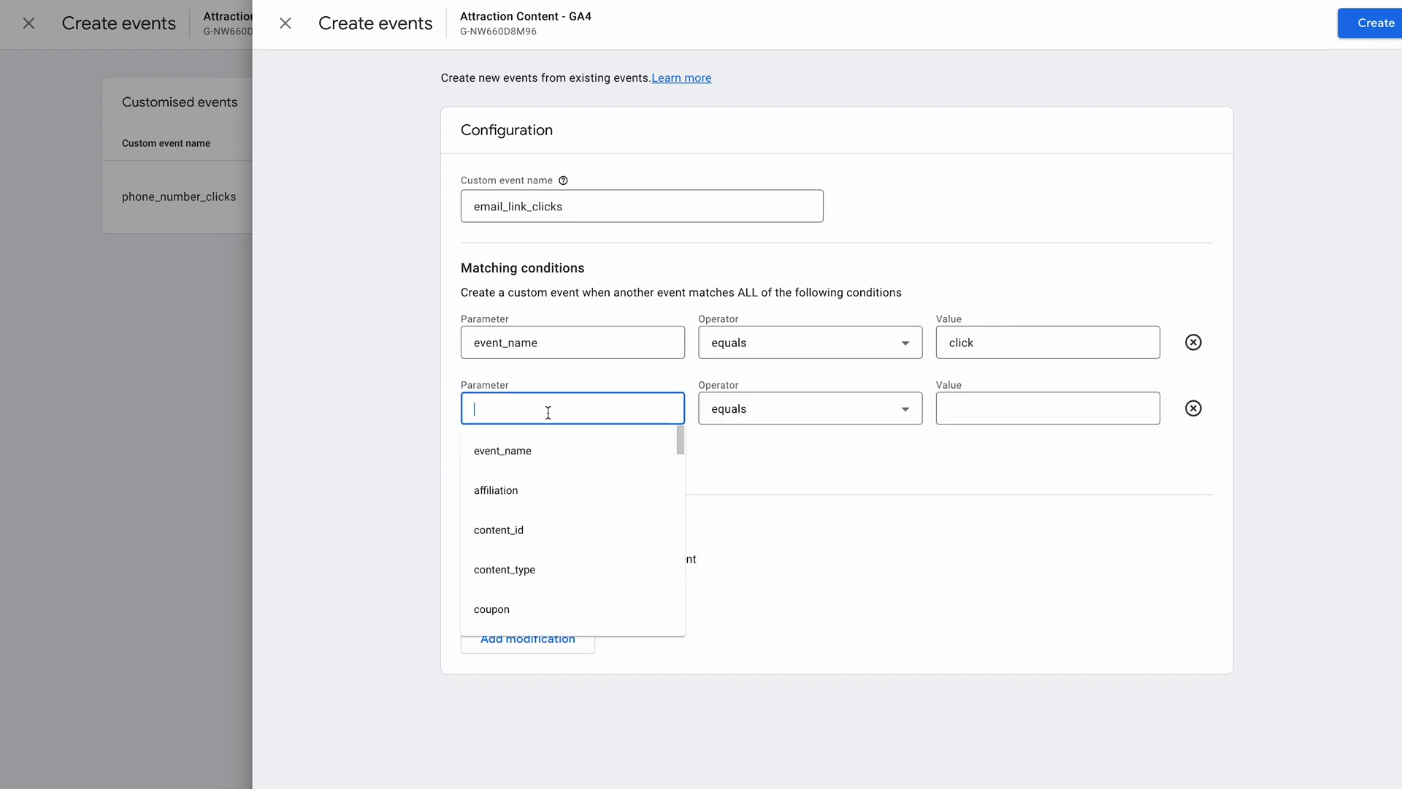
{"action": "type", "text": "link_url"}
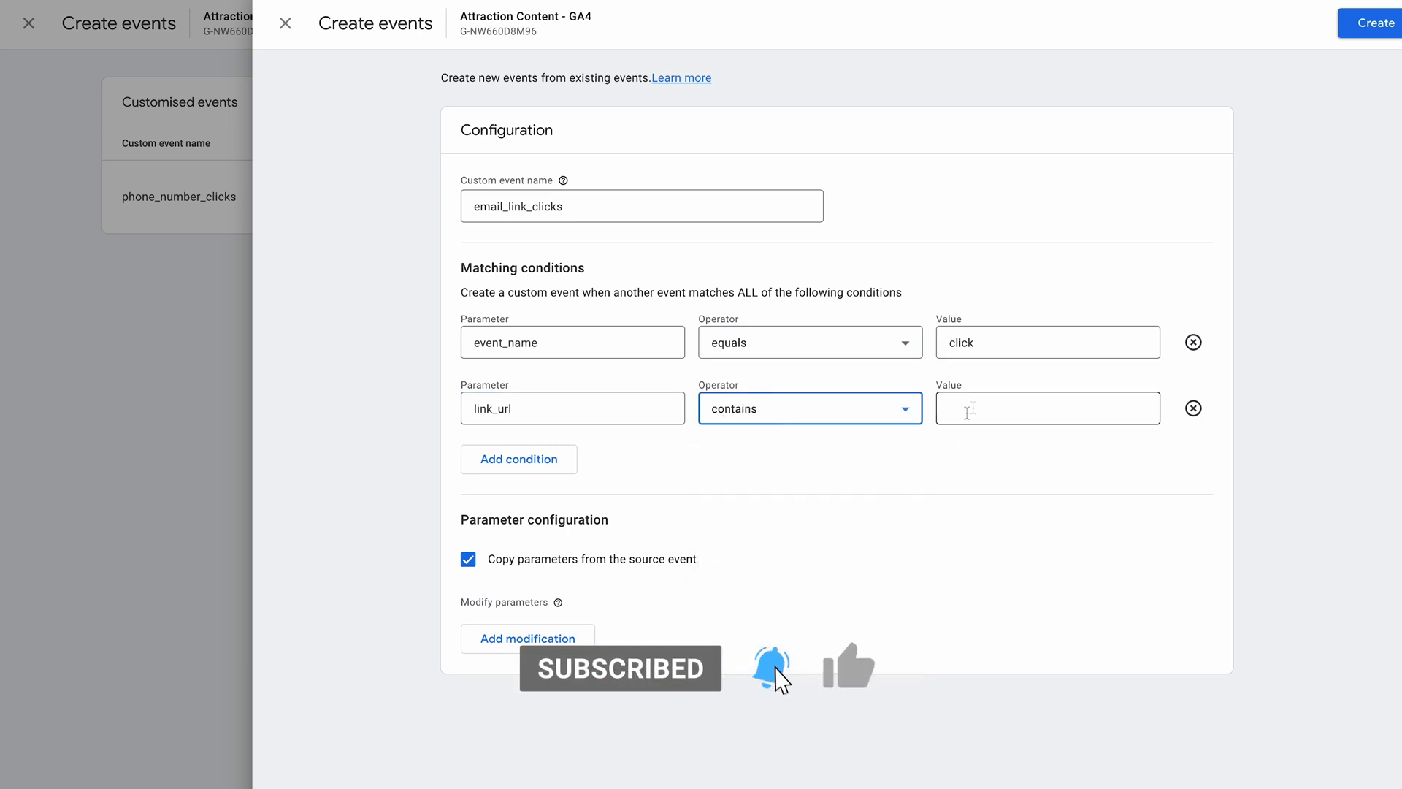
{"action": "type", "text": "mai"}
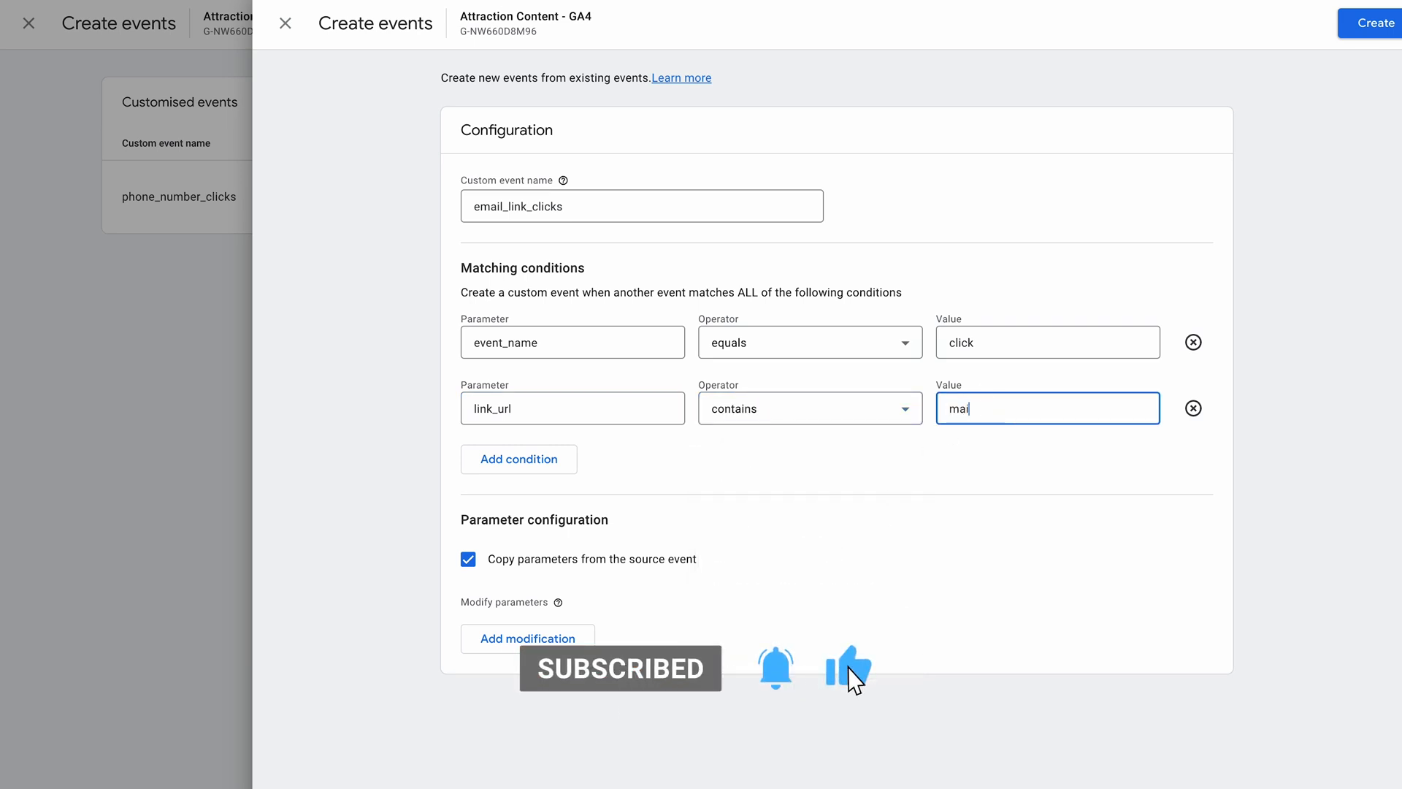
{"action": "type", "text": "ltoL"}
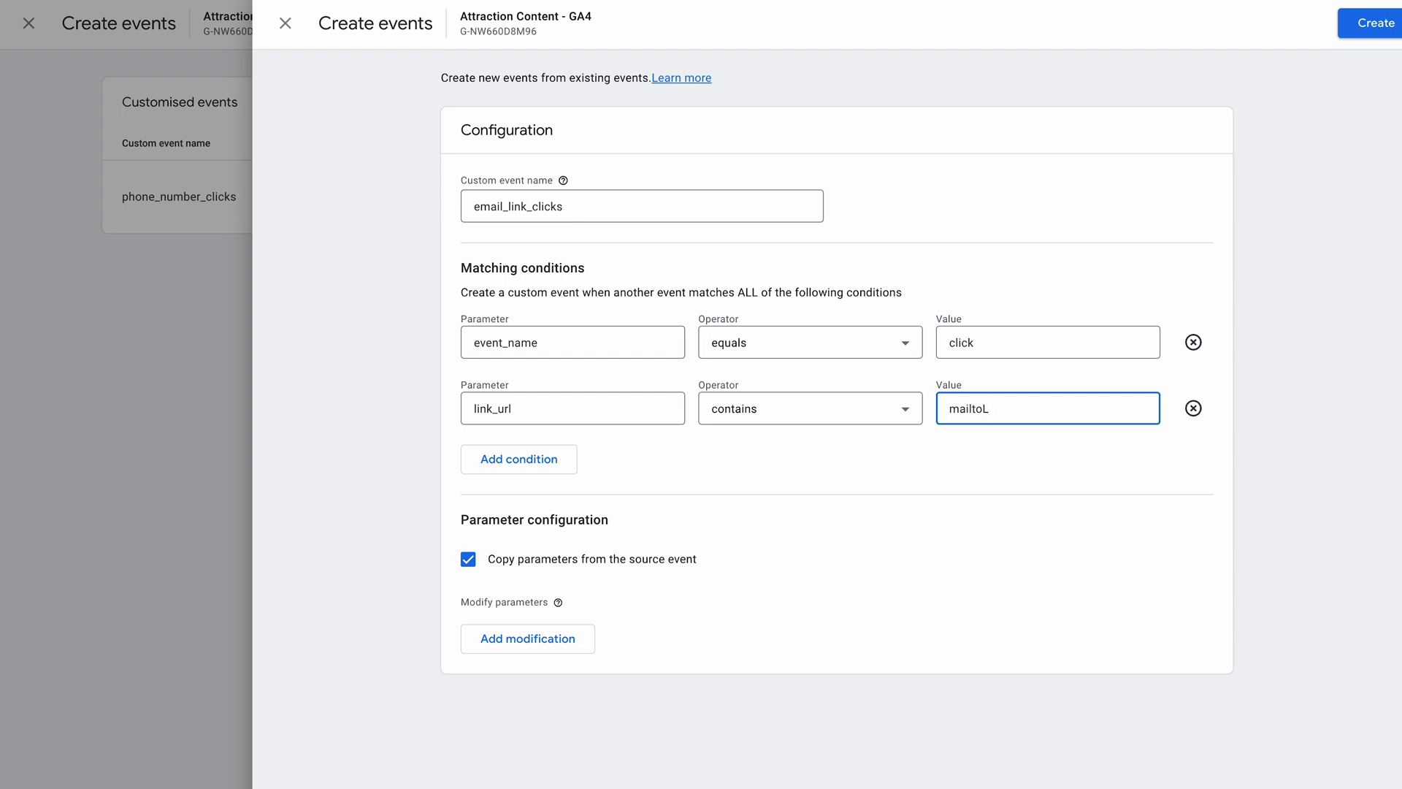
{"action": "type", "text": "mailto:"}
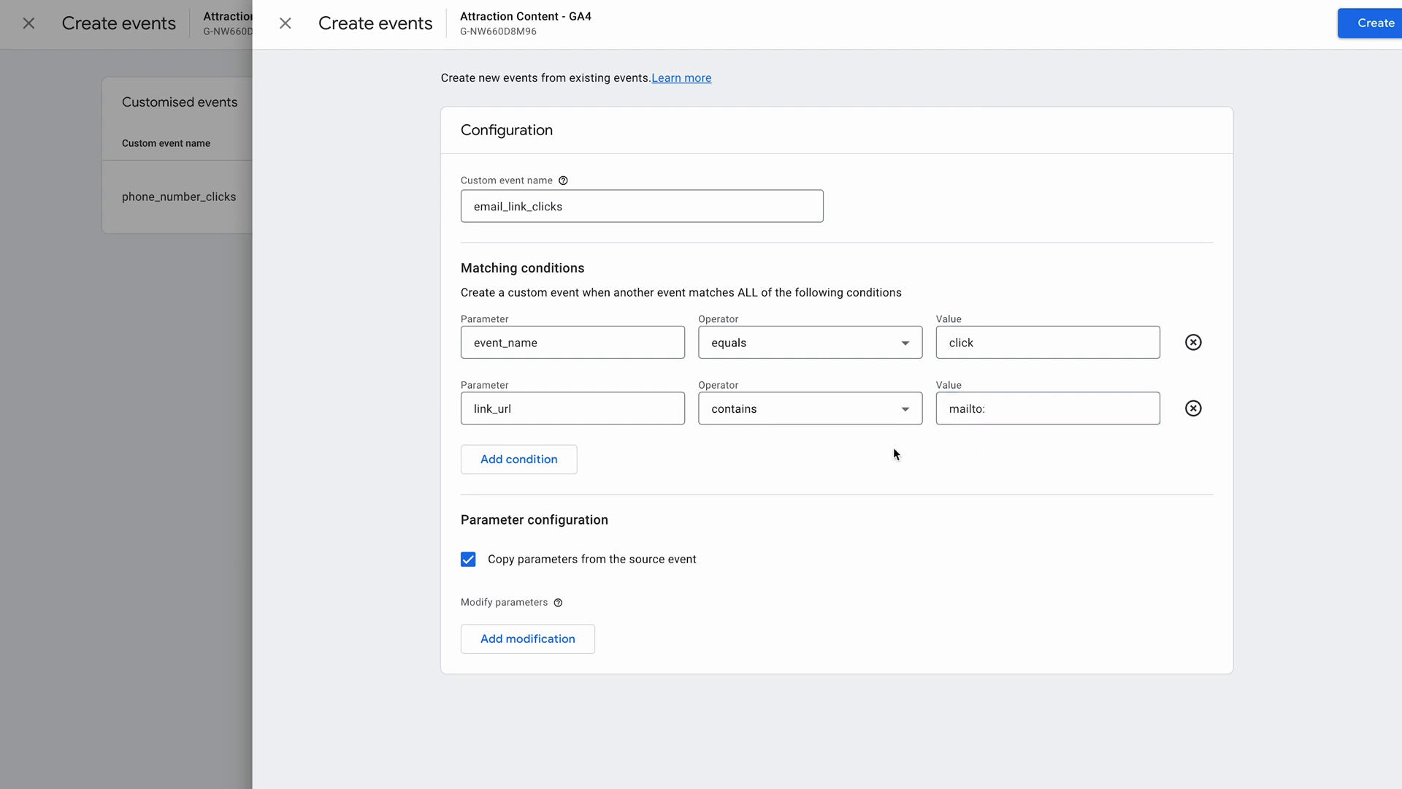
{"action": "mouse_move", "coordinate": [986, 442]}
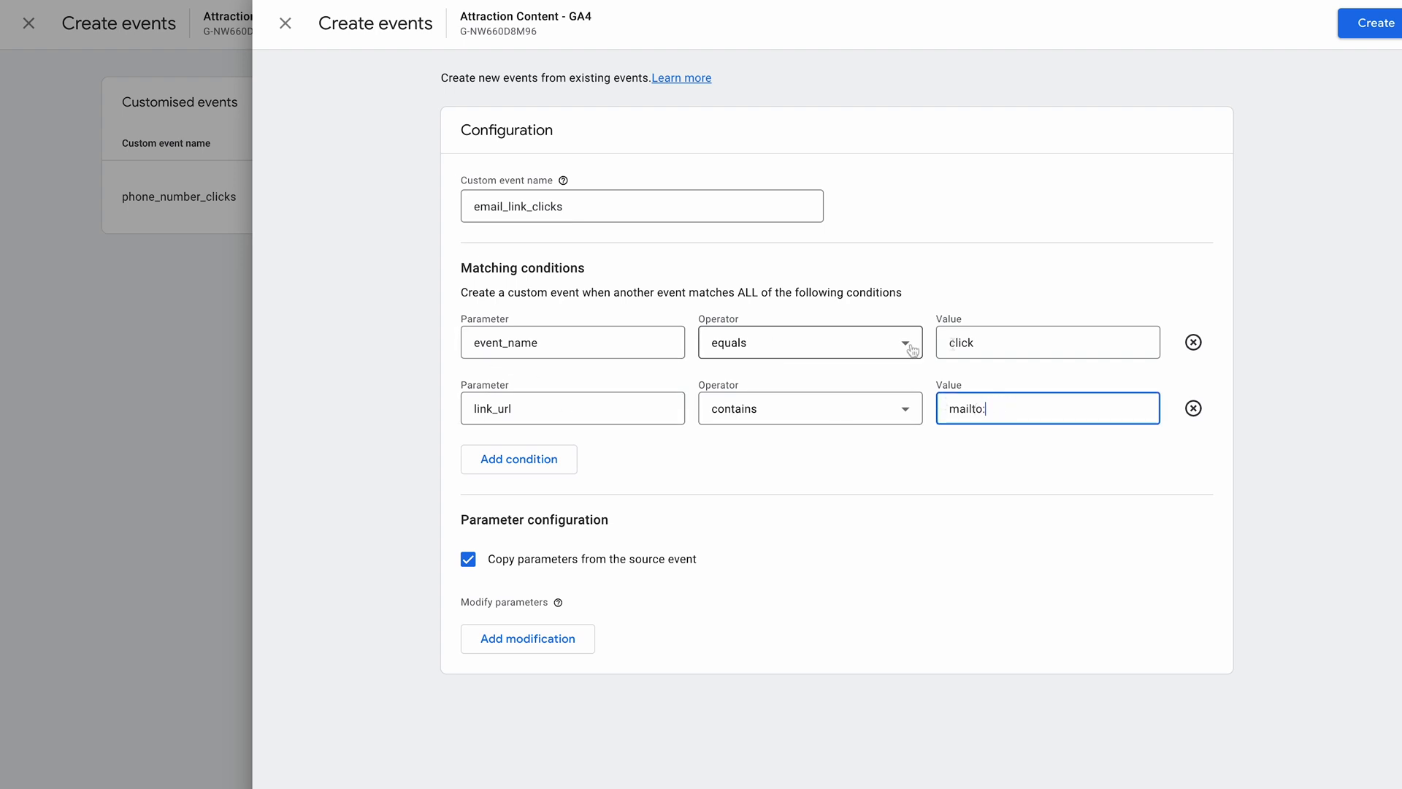
{"action": "mouse_move", "coordinate": [922, 432]}
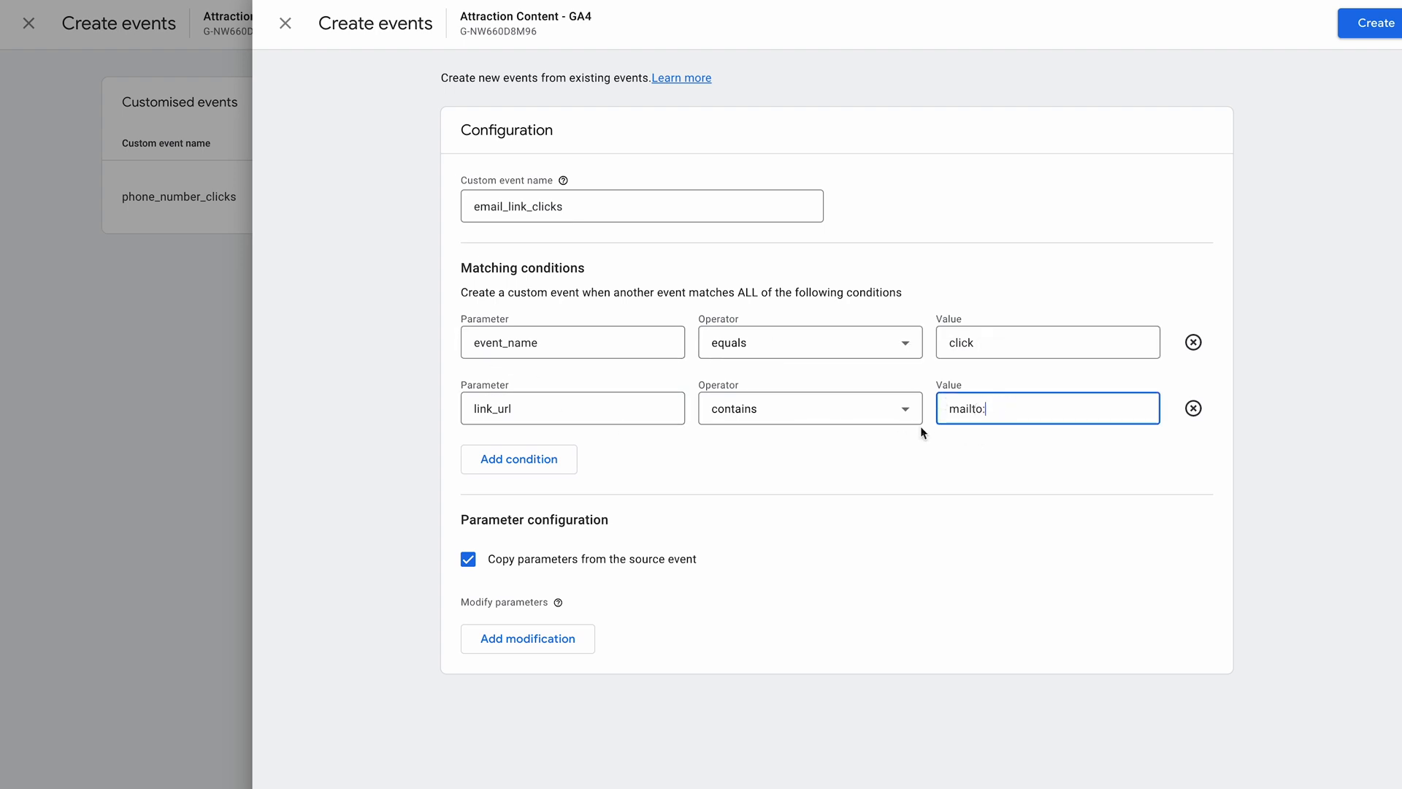
{"action": "mouse_move", "coordinate": [997, 428]}
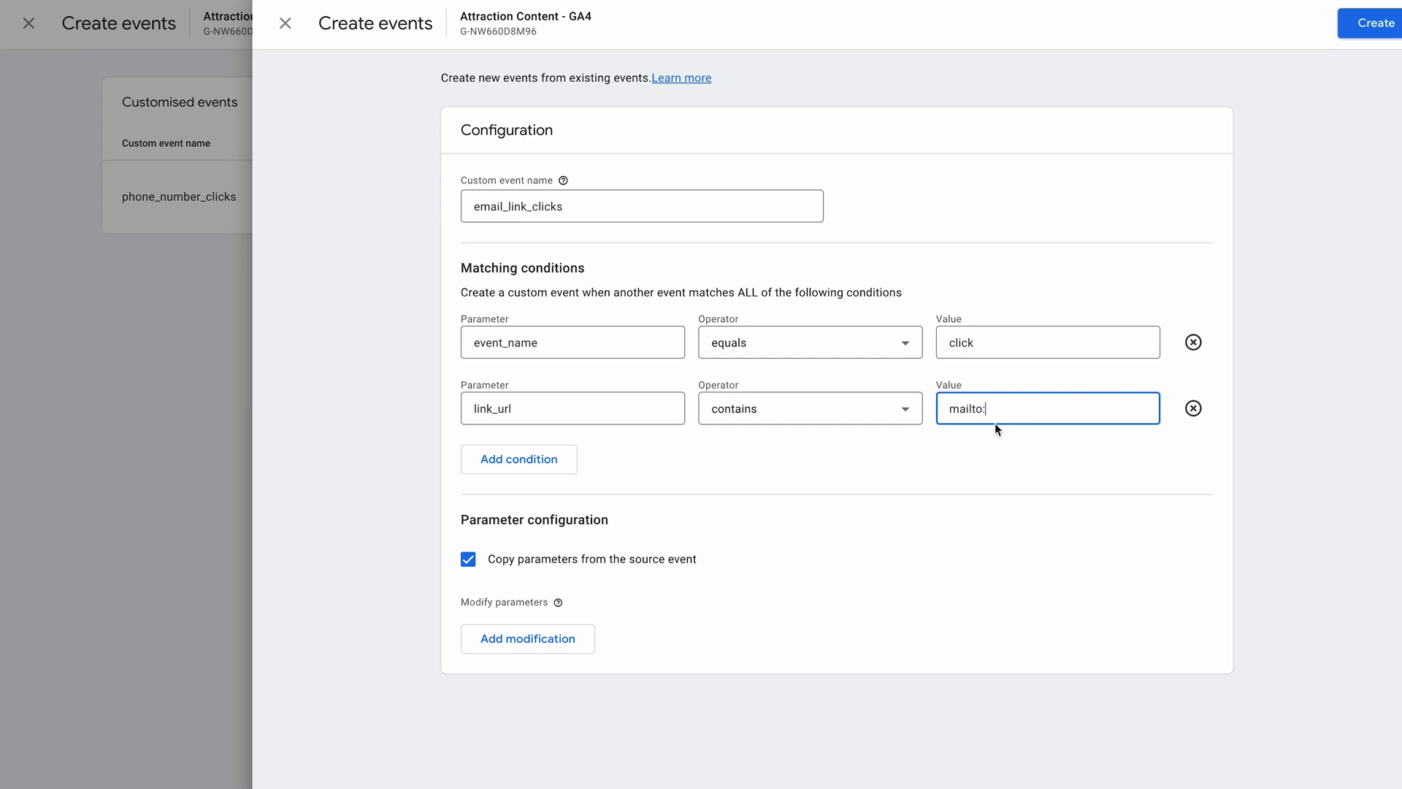
{"action": "mouse_move", "coordinate": [1002, 426]}
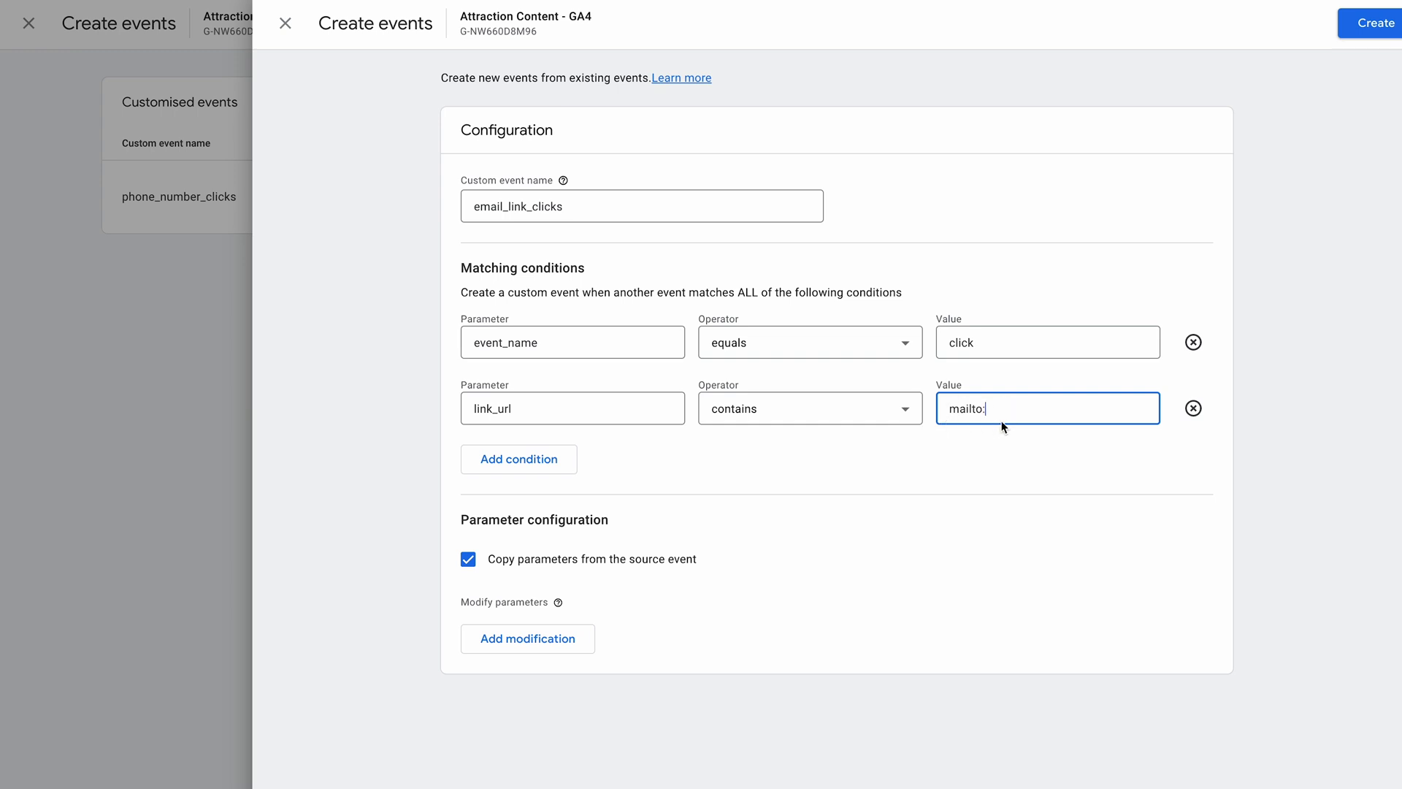
{"action": "mouse_move", "coordinate": [713, 566]}
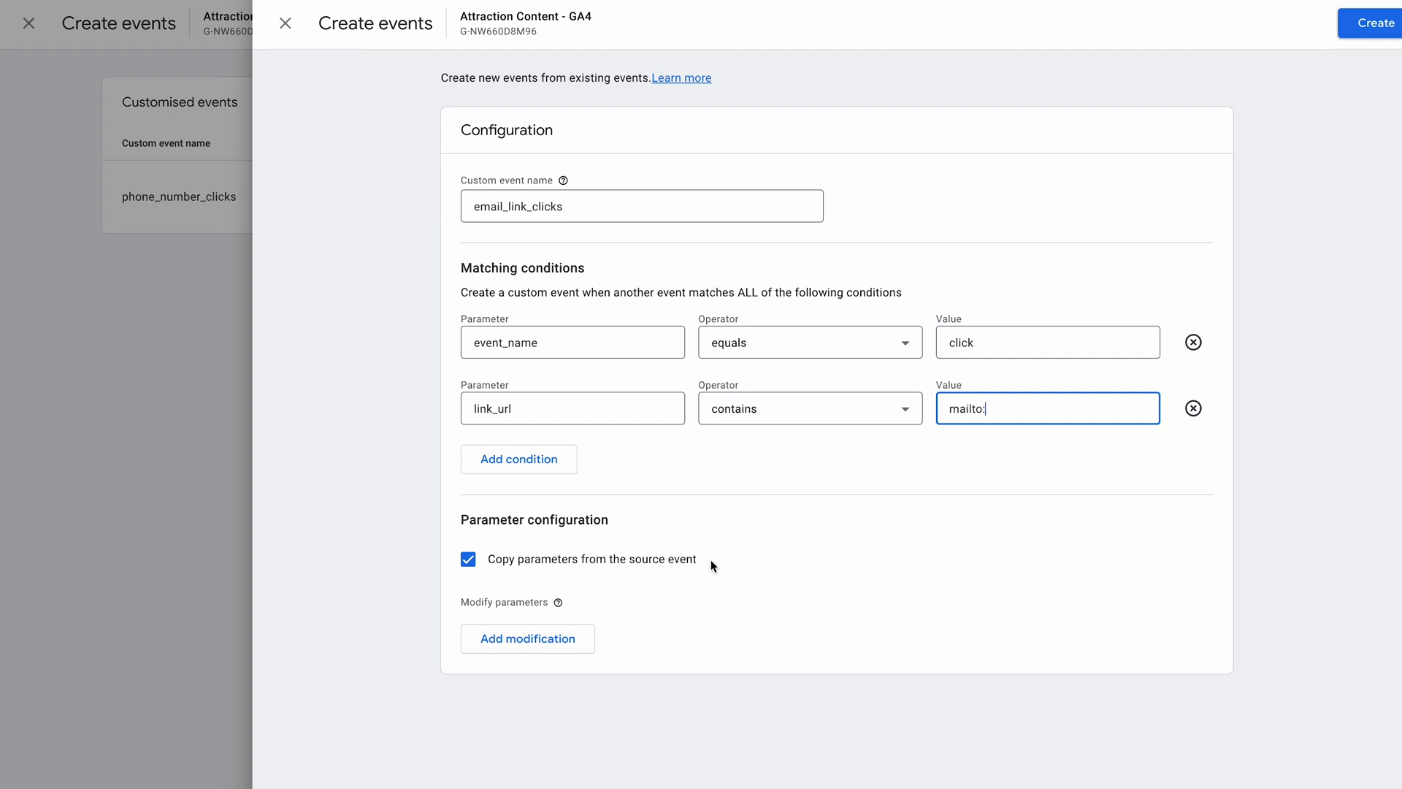
{"action": "mouse_move", "coordinate": [505, 570]}
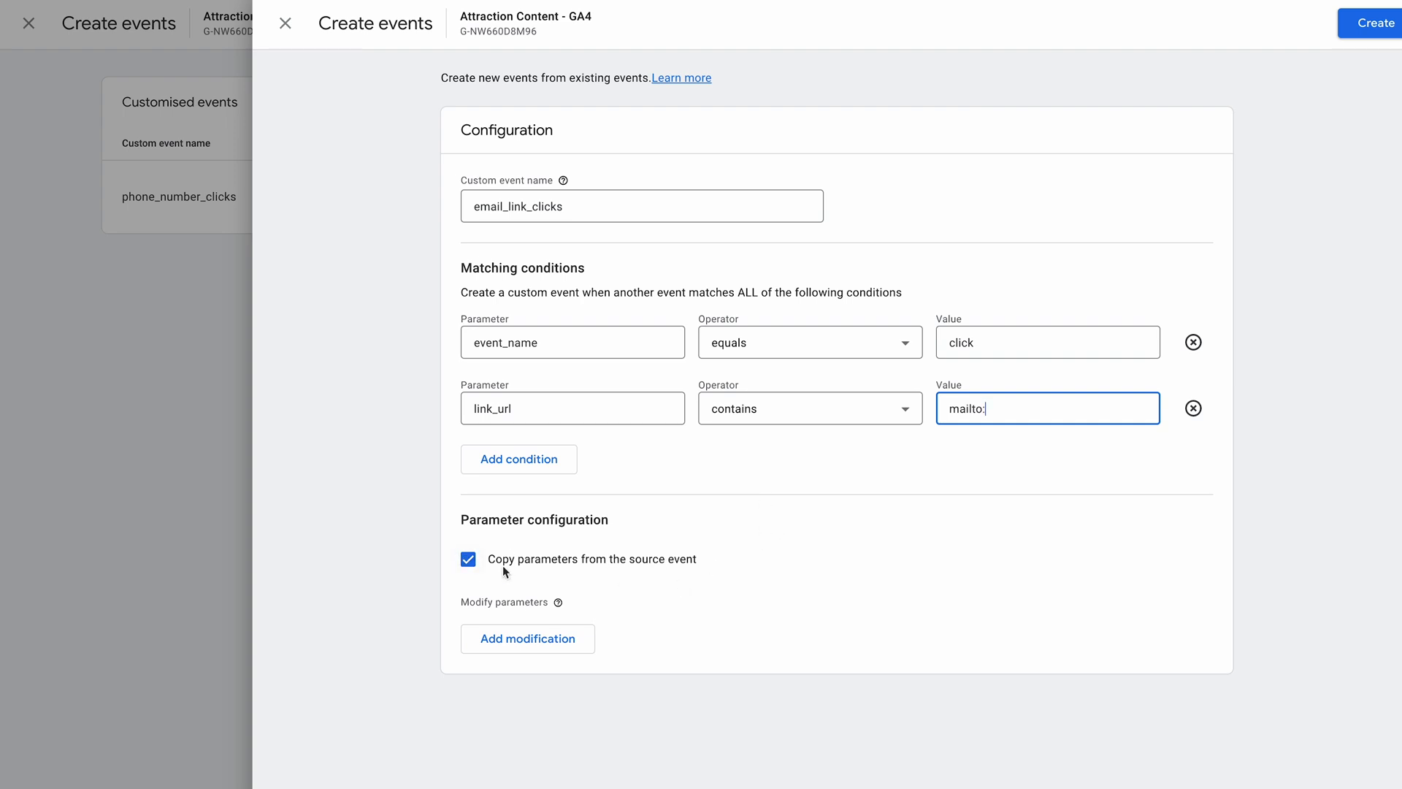
{"action": "mouse_move", "coordinate": [566, 587]}
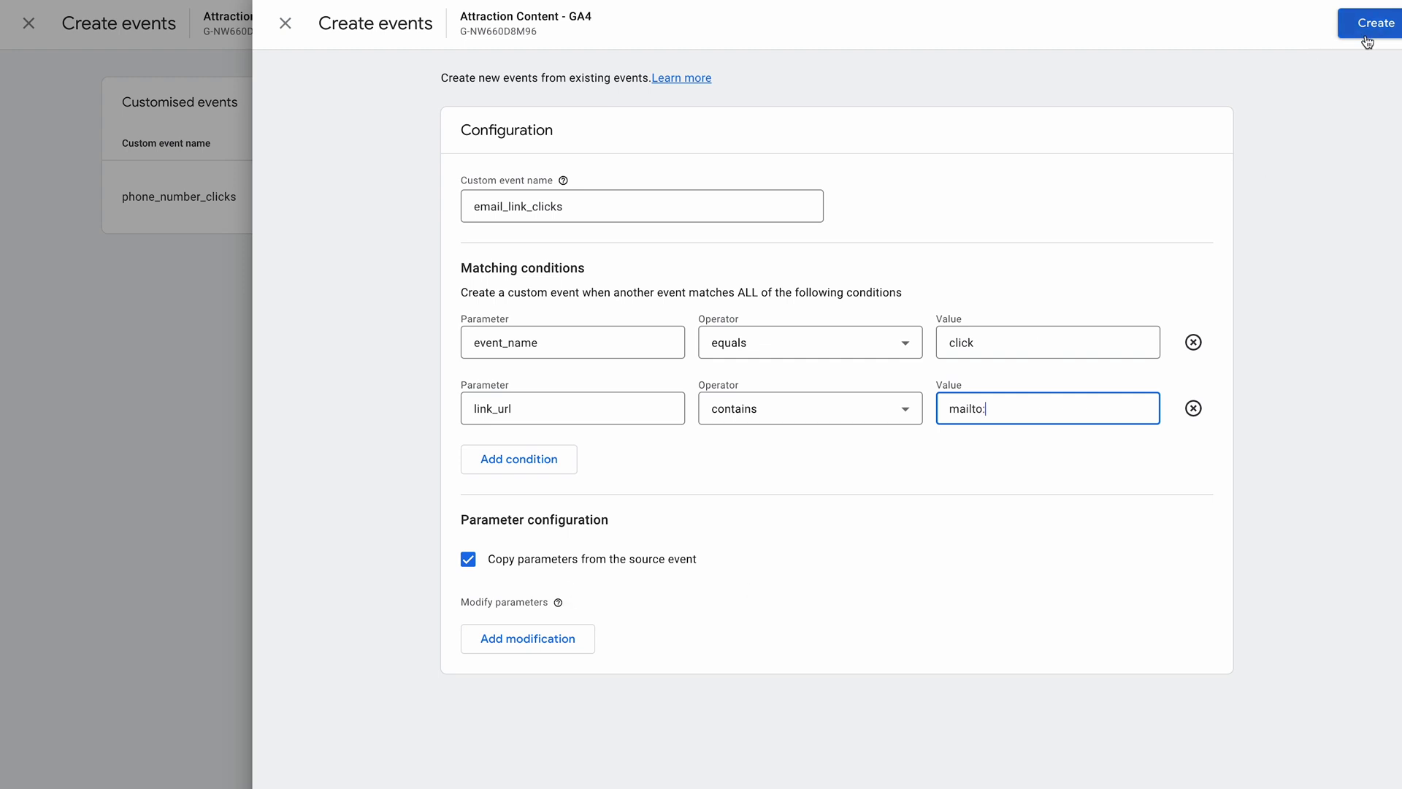
Step: Save the email_link_clicks event and close the Create events panel
{"action": "left_click", "coordinate": [1372, 21]}
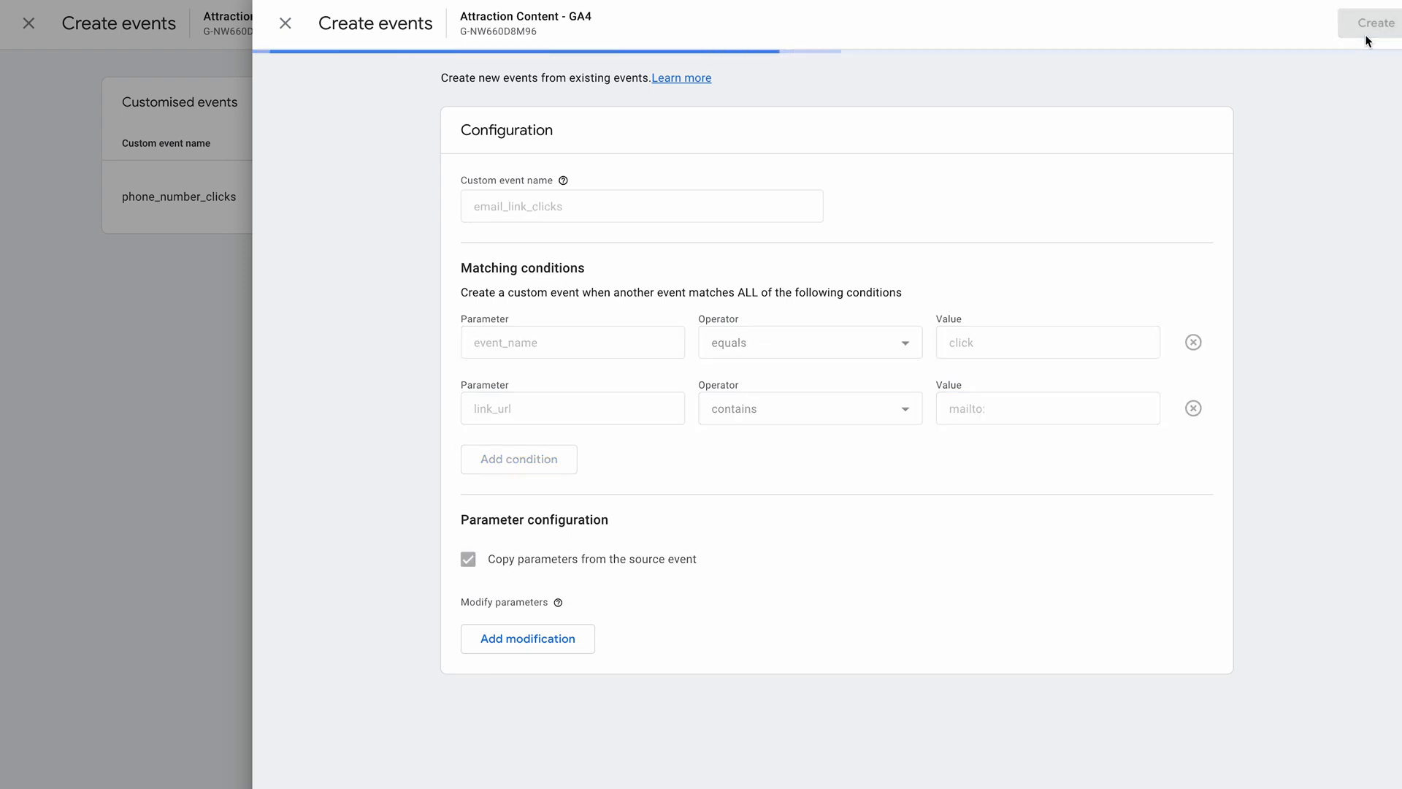
{"action": "left_click", "coordinate": [1370, 22]}
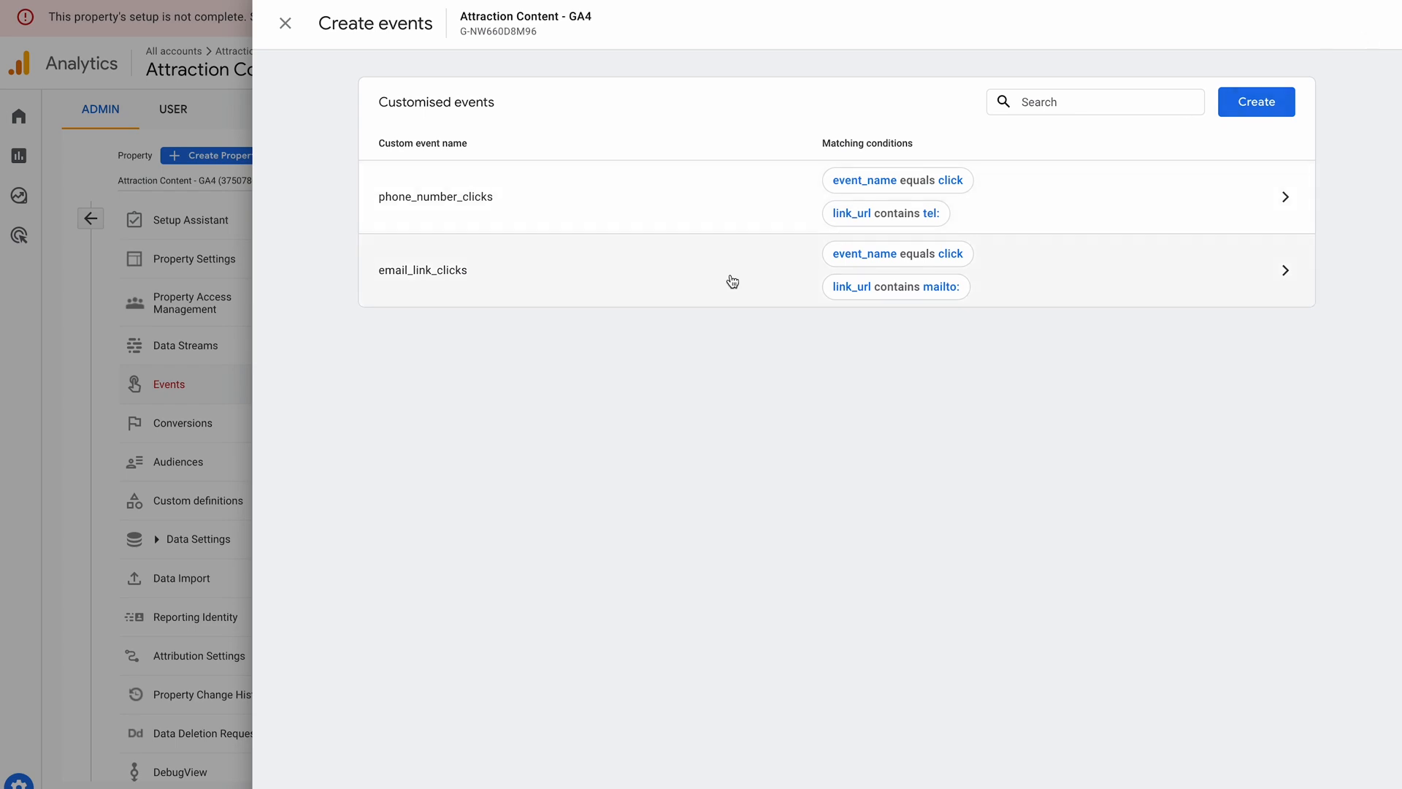
{"action": "mouse_move", "coordinate": [521, 325]}
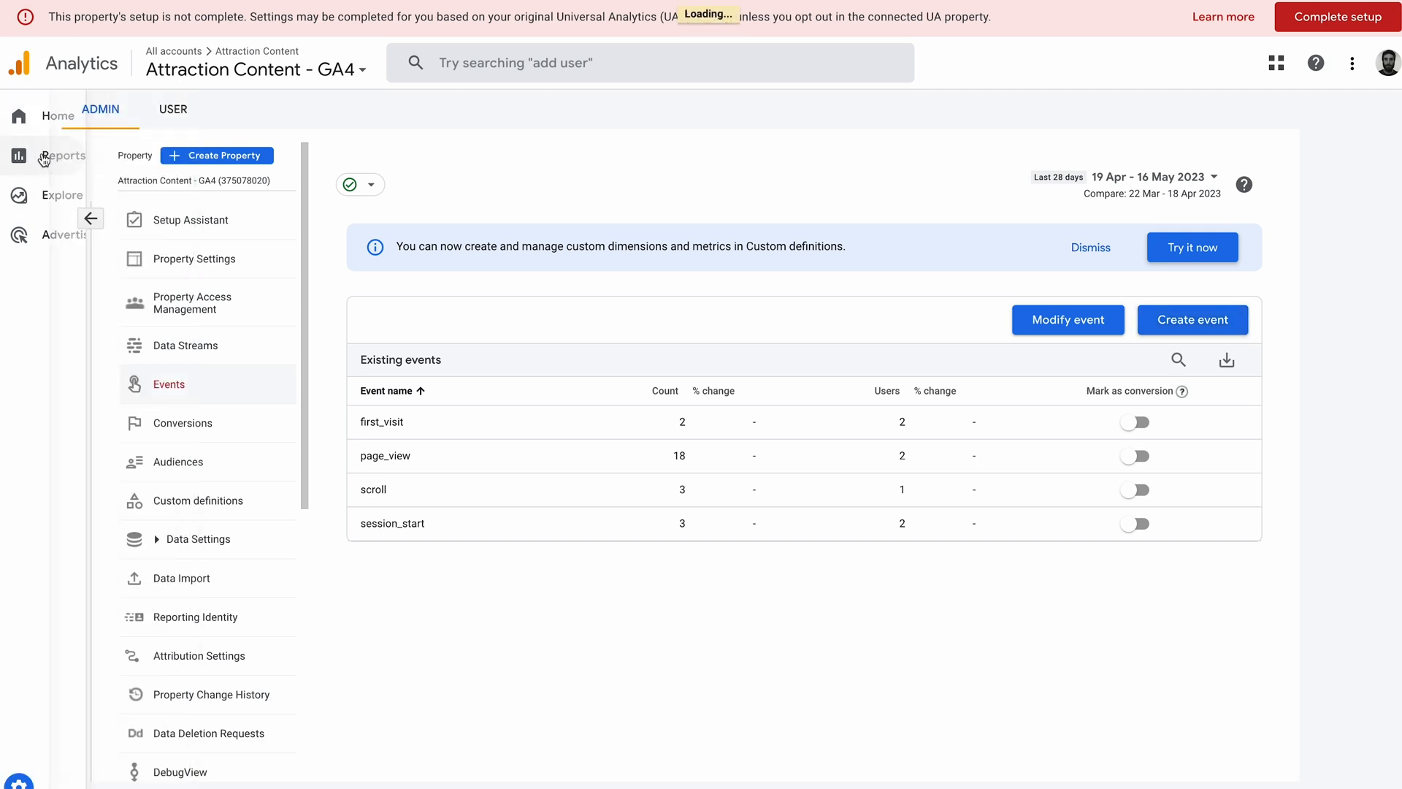
Step: View the Engagement Events report, then switch to the Attraction Content website
{"action": "left_click", "coordinate": [19, 156]}
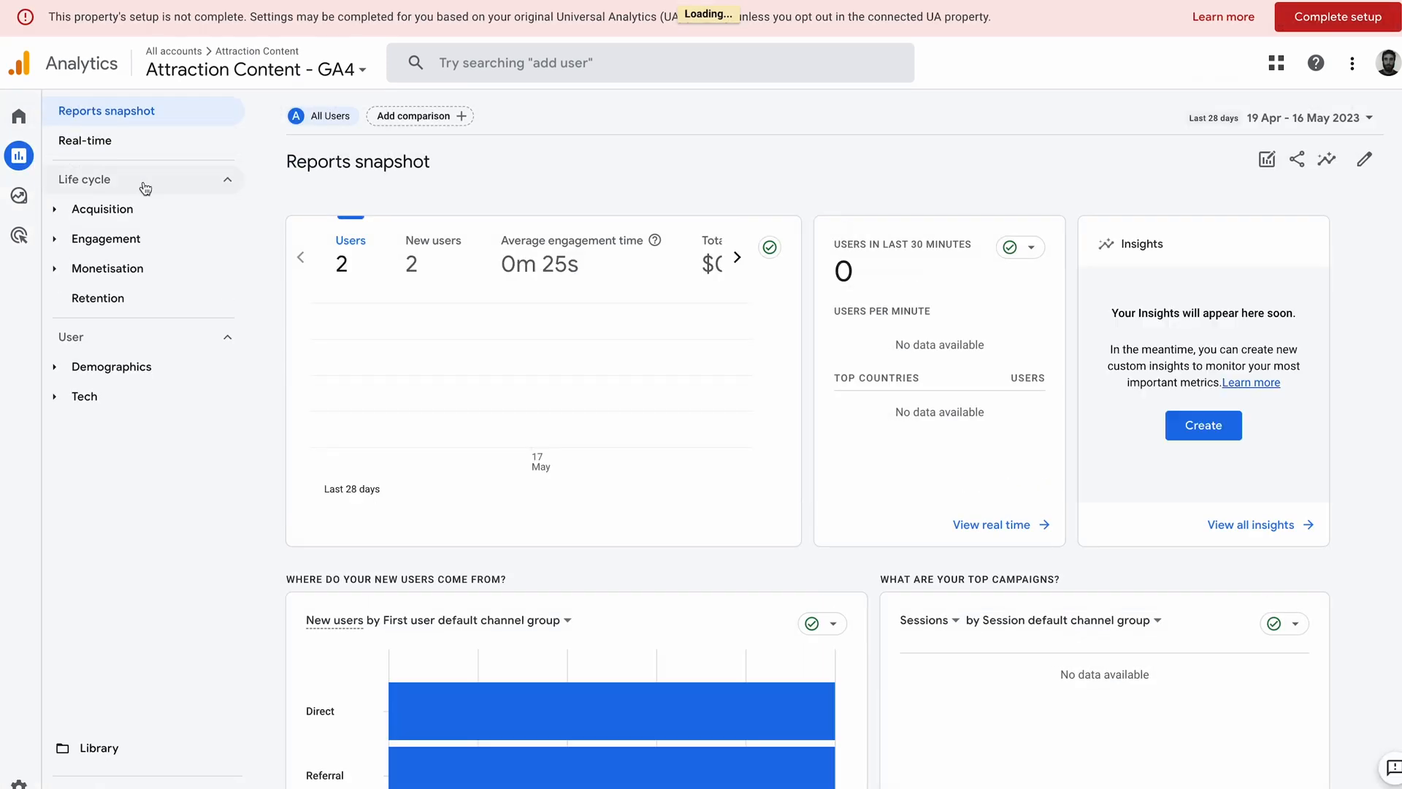
{"action": "left_click", "coordinate": [105, 239]}
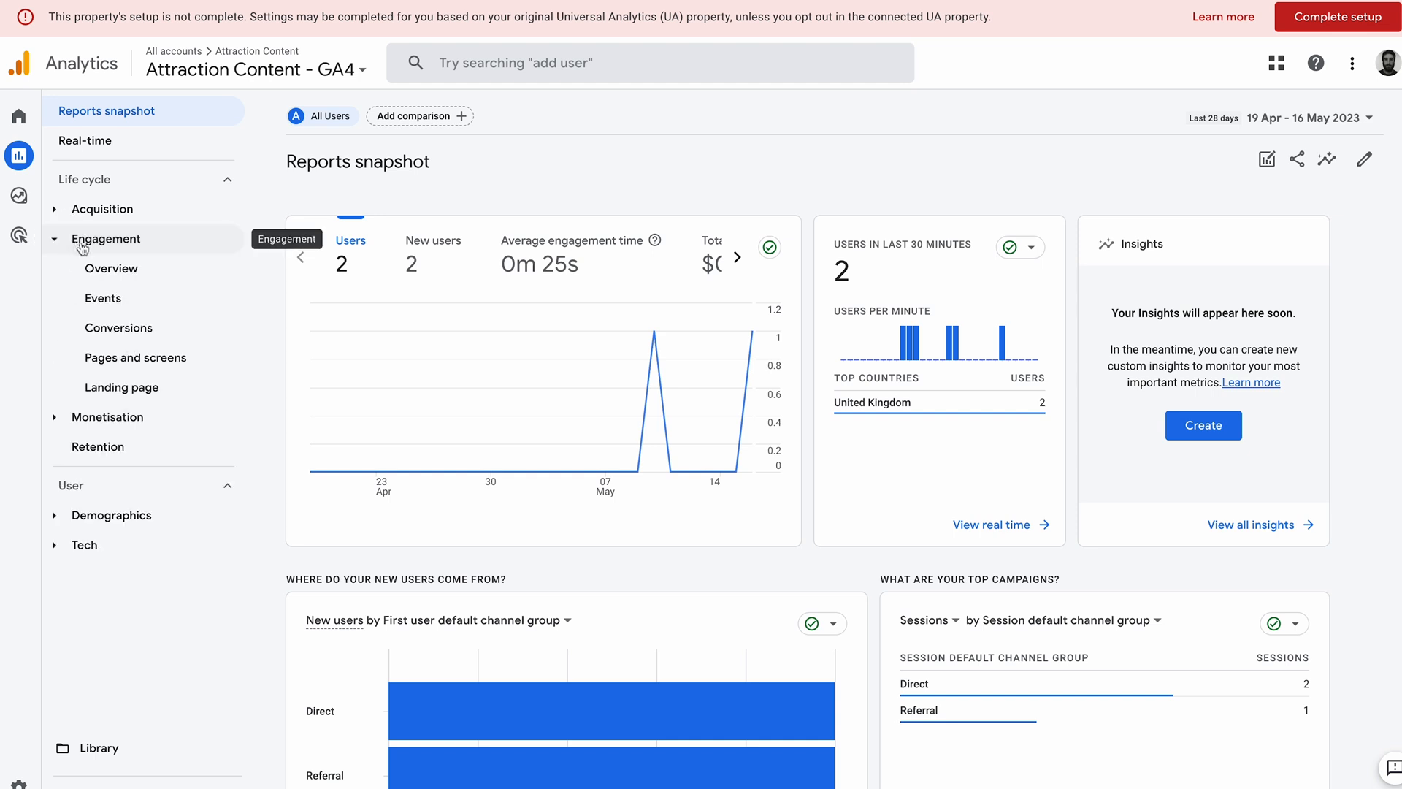
{"action": "left_click", "coordinate": [103, 298]}
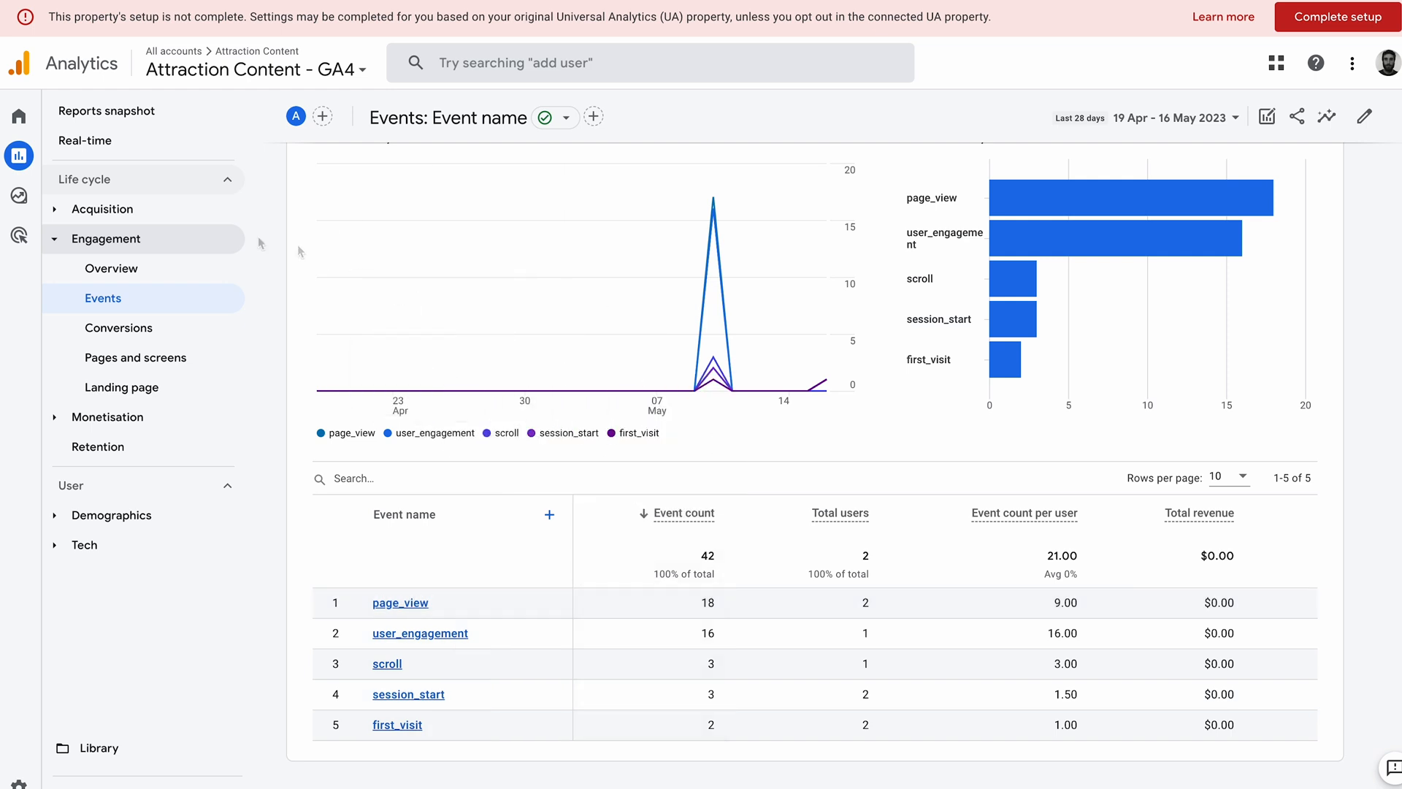
{"action": "left_click", "coordinate": [85, 140]}
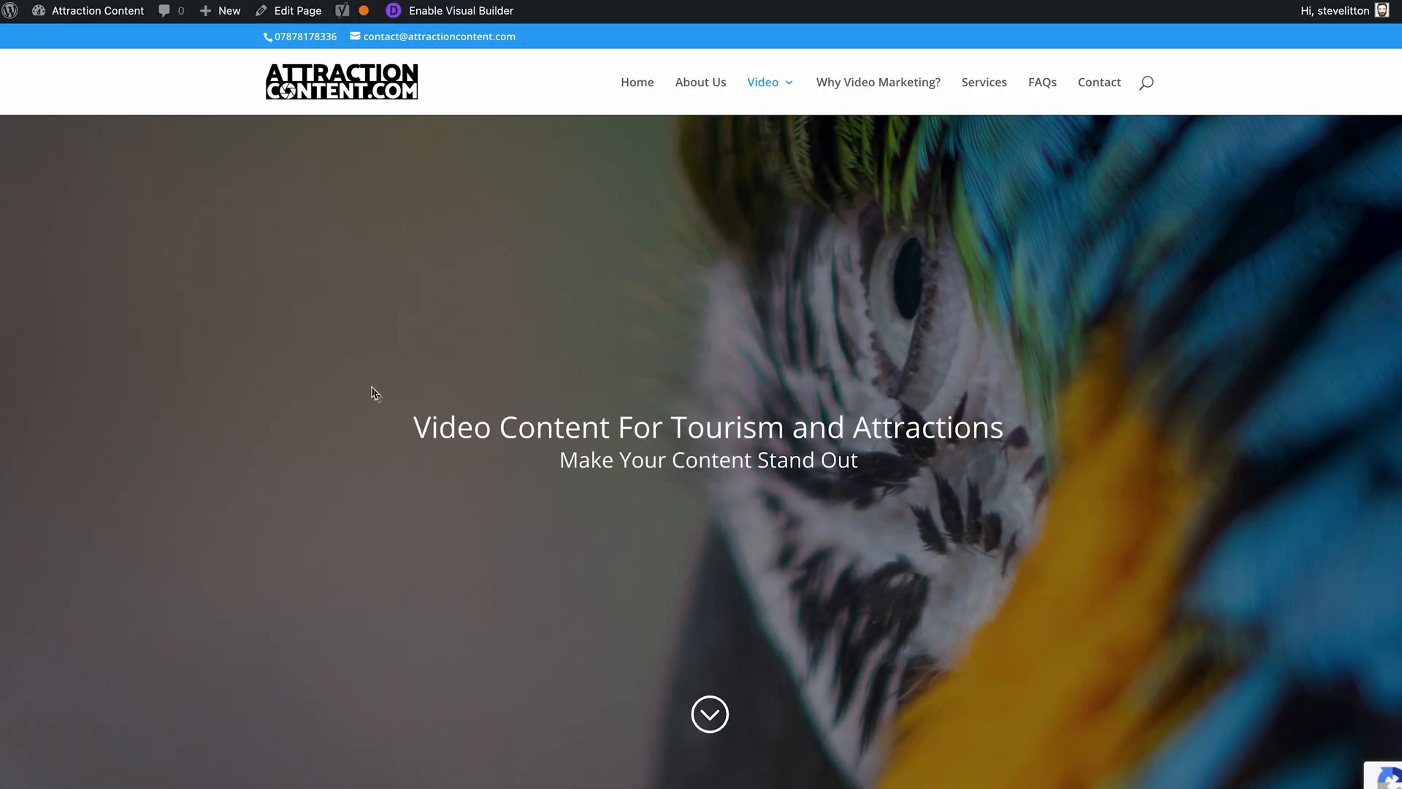
Step: Test the footer contact email link, then discard the opened Mail message without saving
{"action": "scroll", "scroll_direction": "down", "scroll_amount": 3}
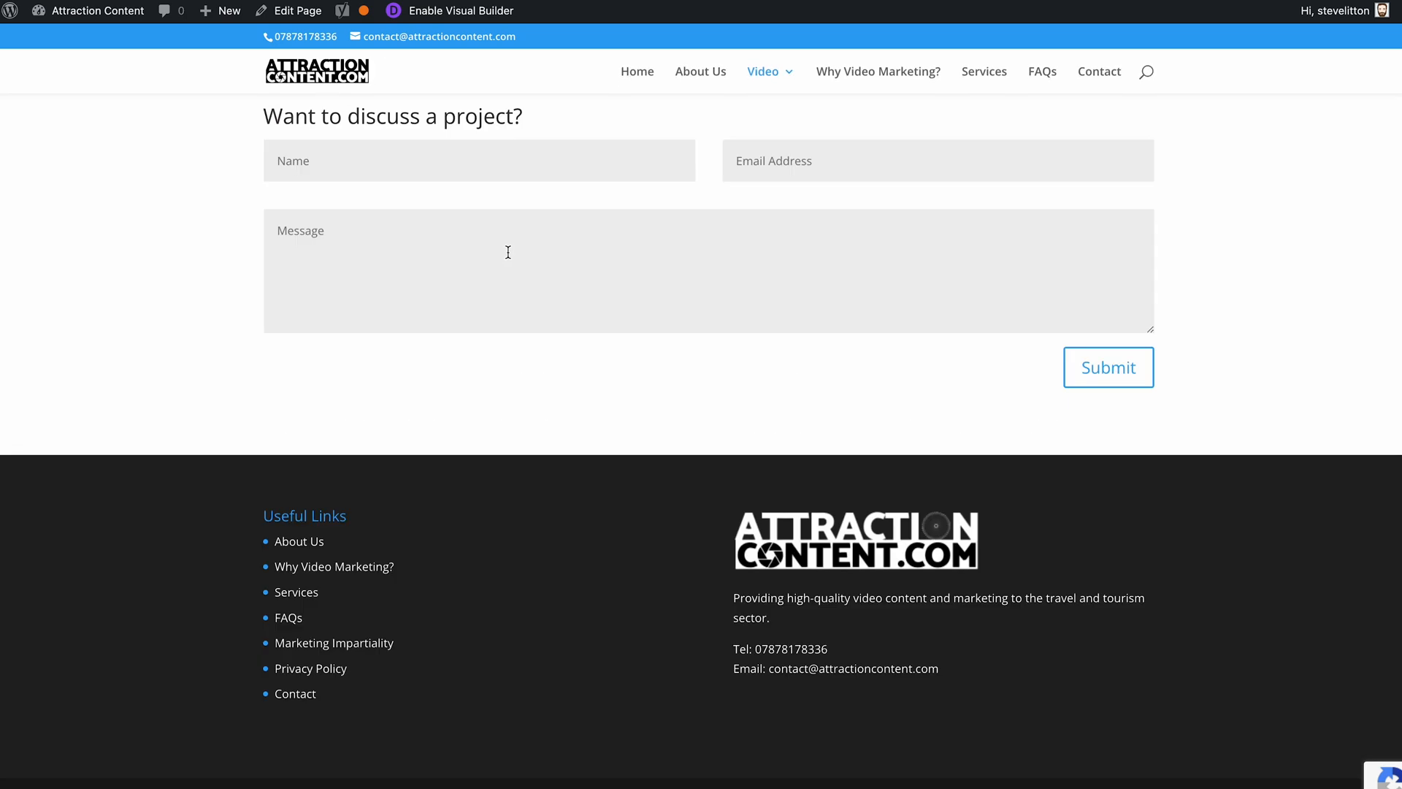
{"action": "mouse_move", "coordinate": [829, 678]}
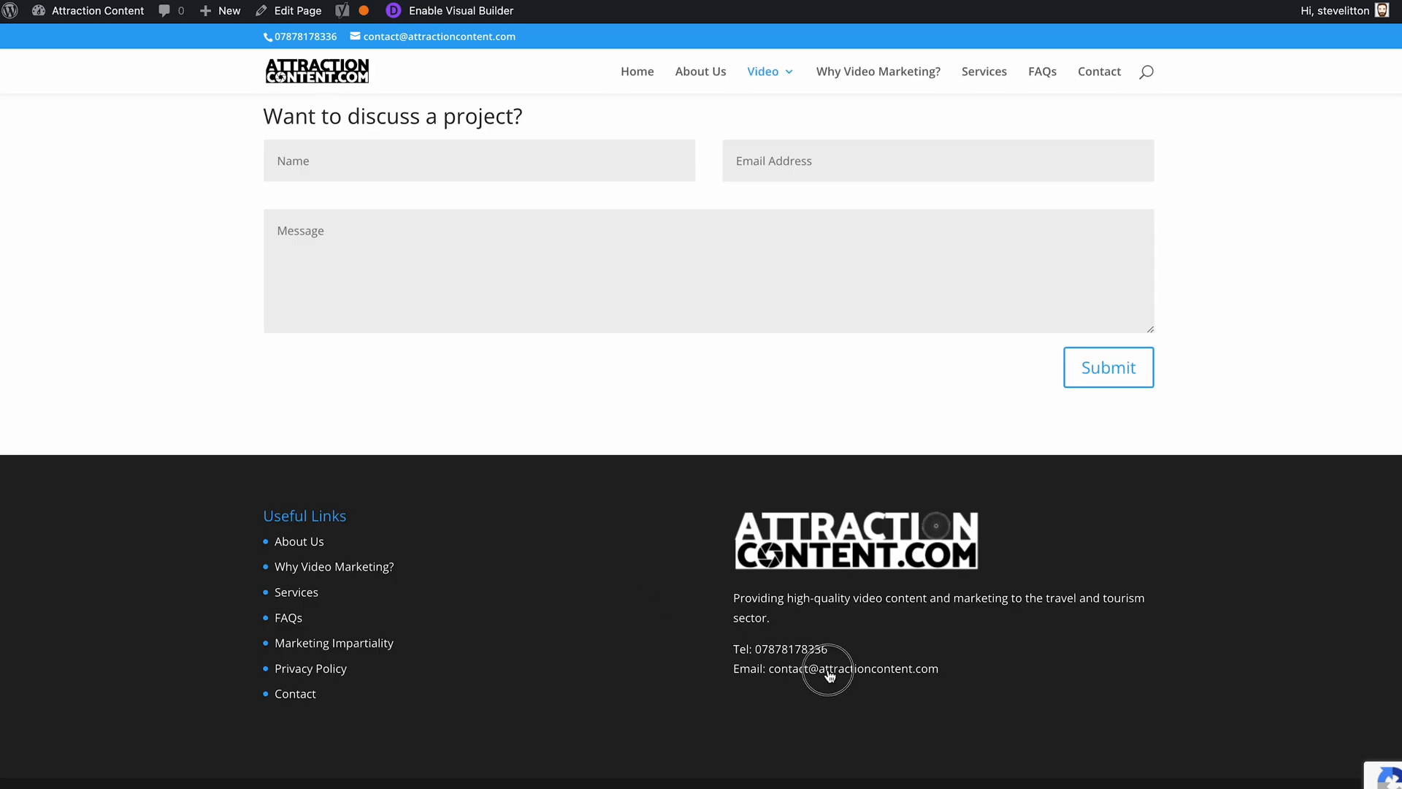
{"action": "left_click", "coordinate": [853, 668]}
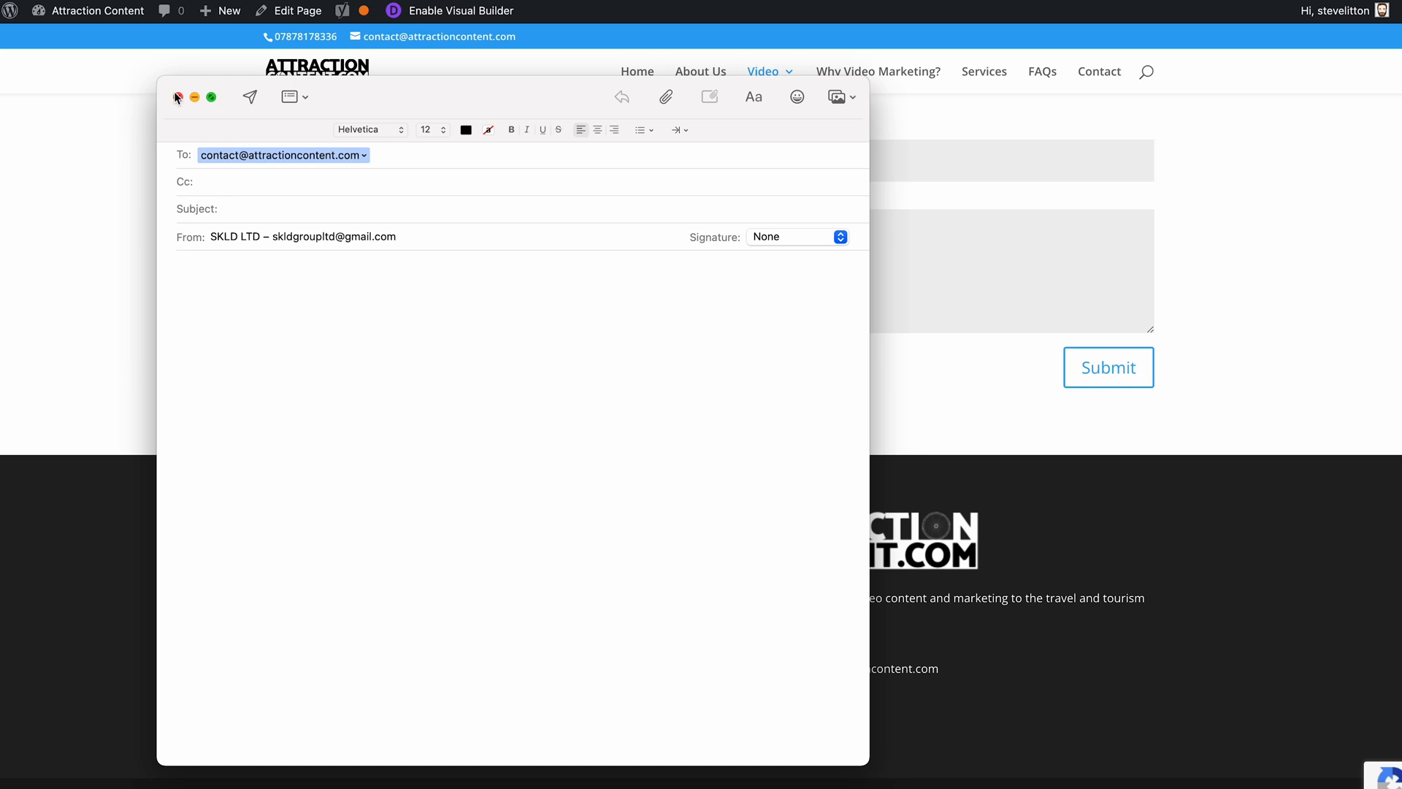
{"action": "left_click", "coordinate": [177, 96]}
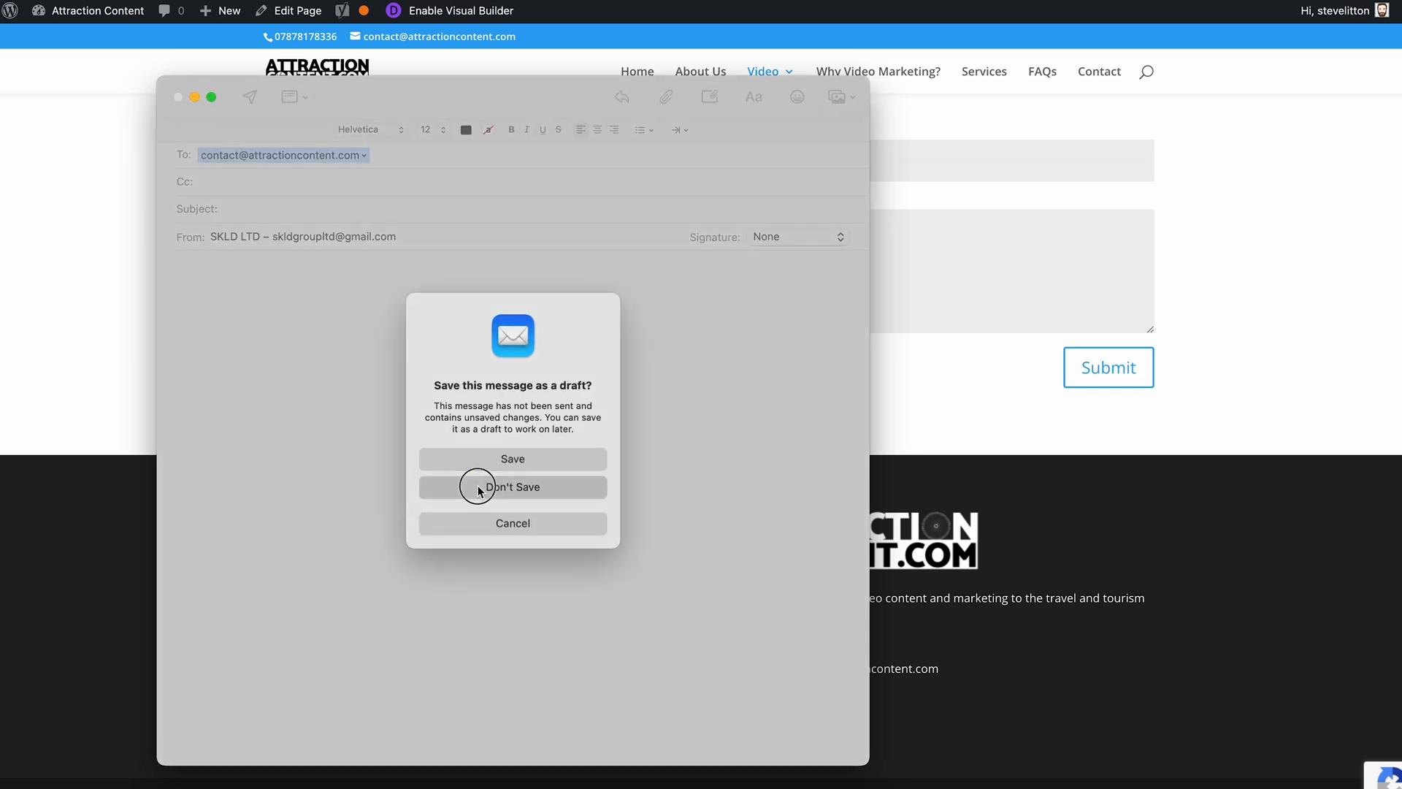
{"action": "left_click", "coordinate": [477, 487]}
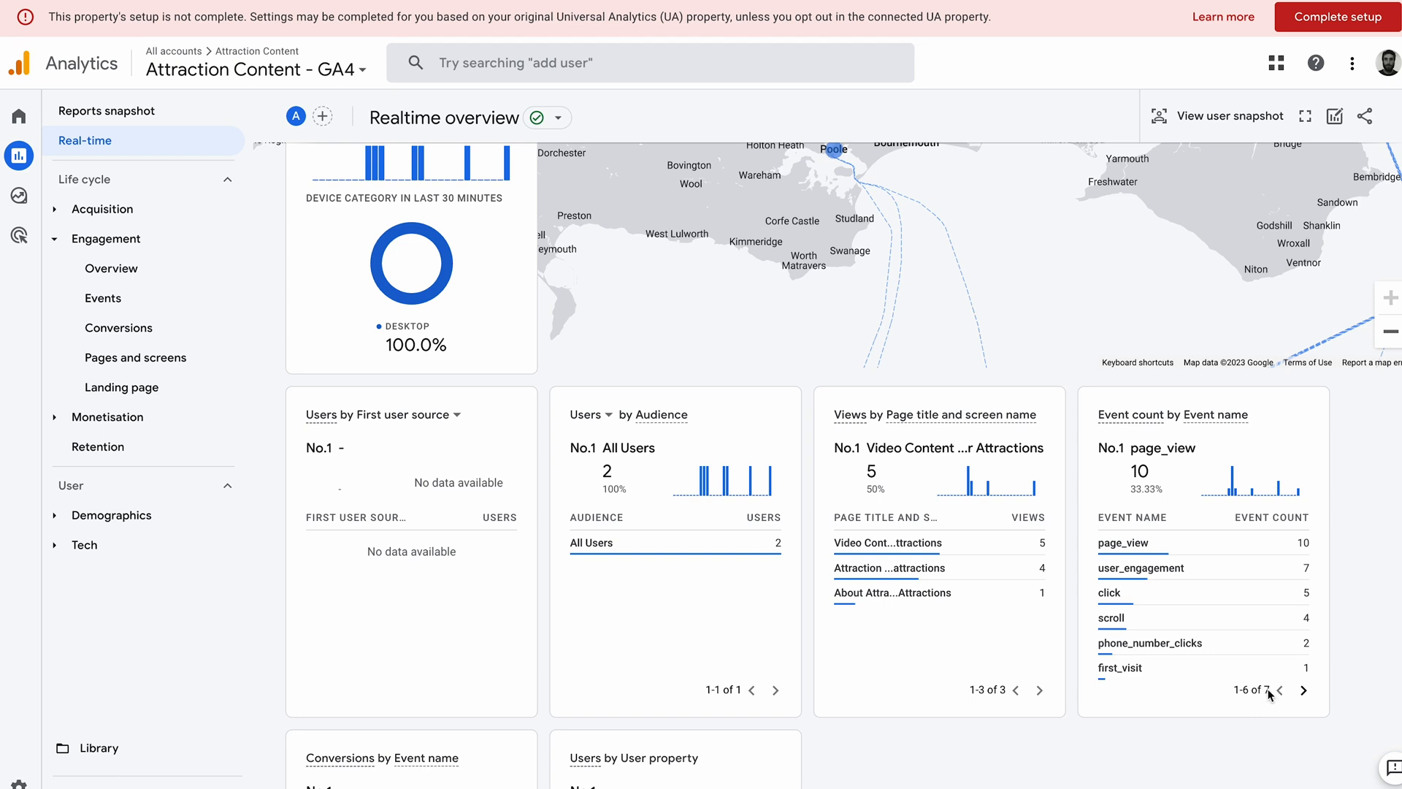
{"action": "mouse_move", "coordinate": [1088, 547]}
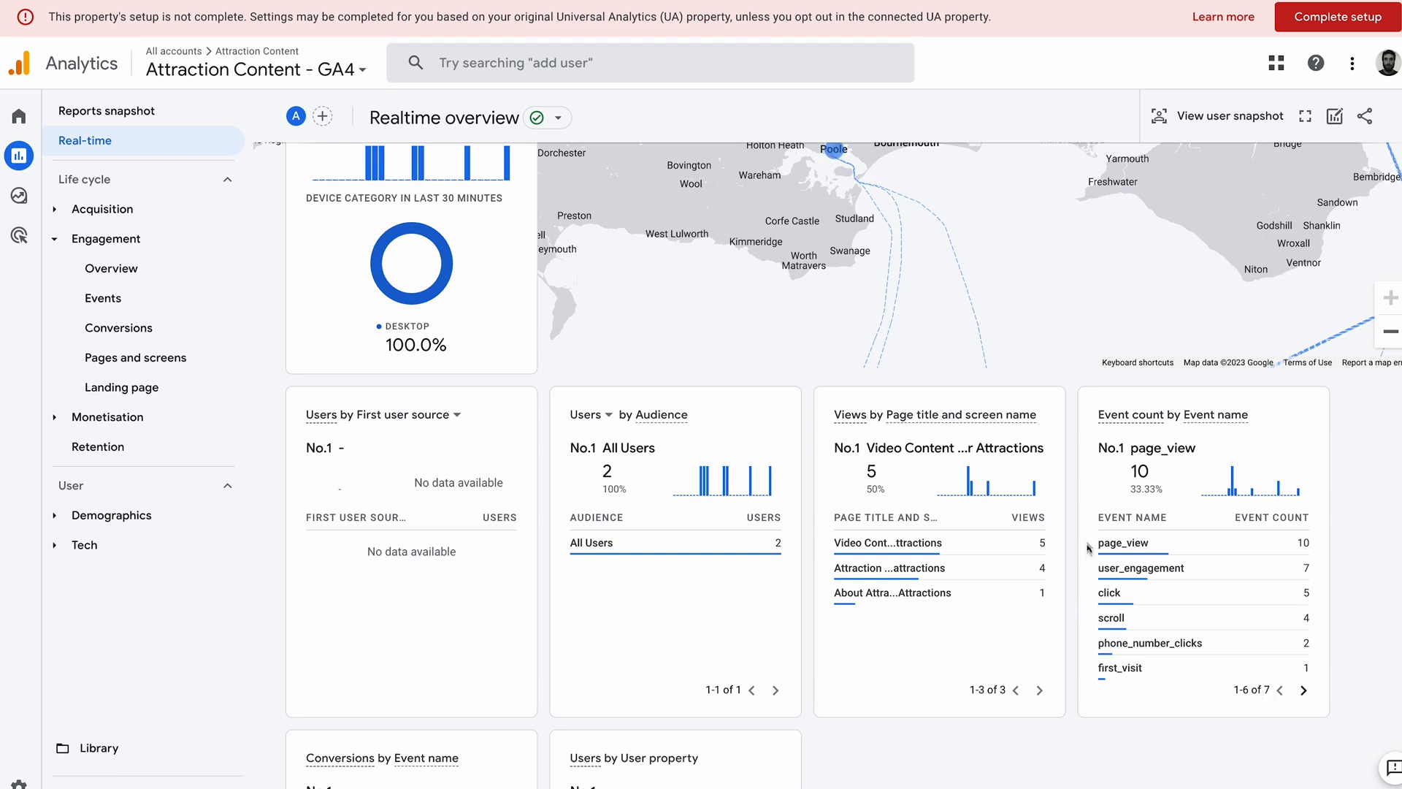
{"action": "mouse_move", "coordinate": [1096, 660]}
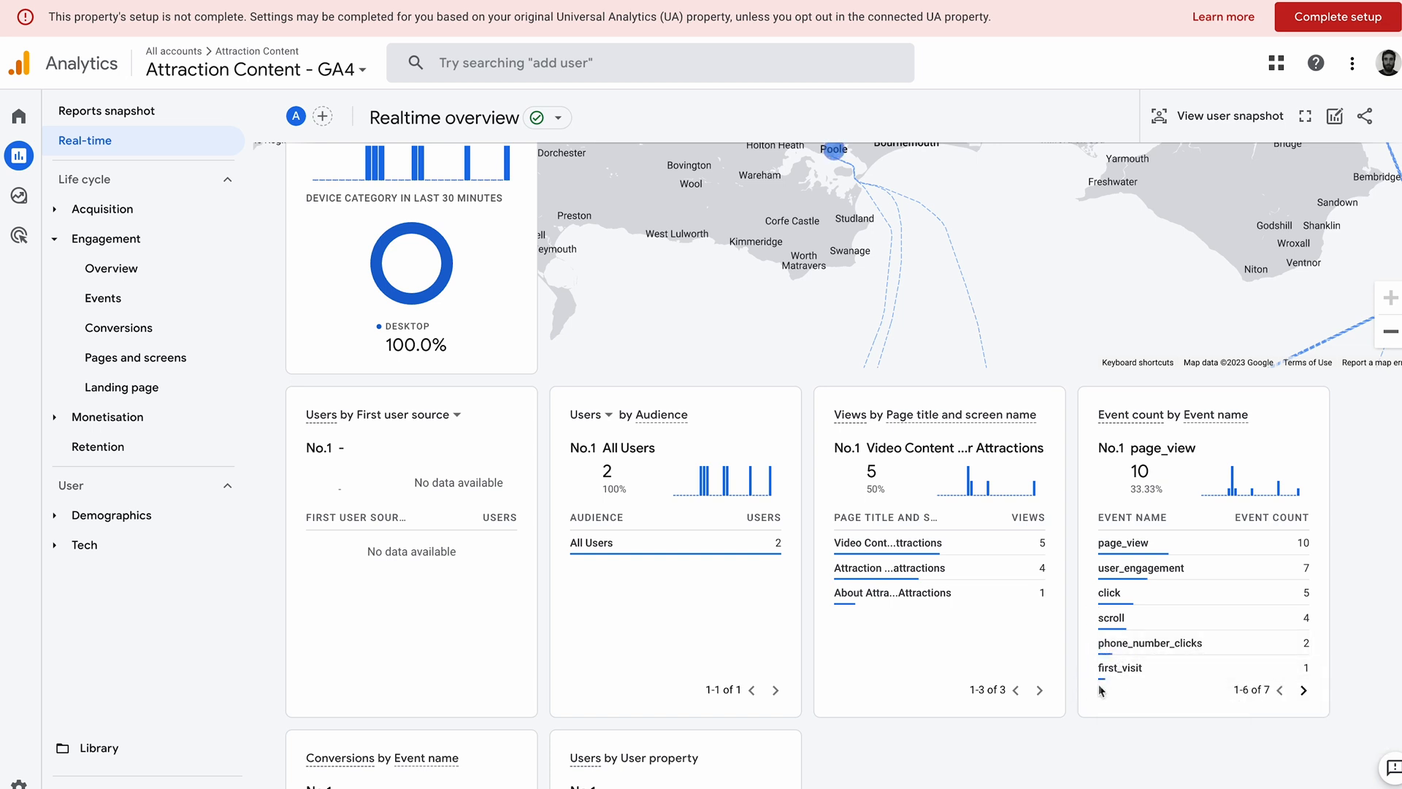
{"action": "mouse_move", "coordinate": [1281, 744]}
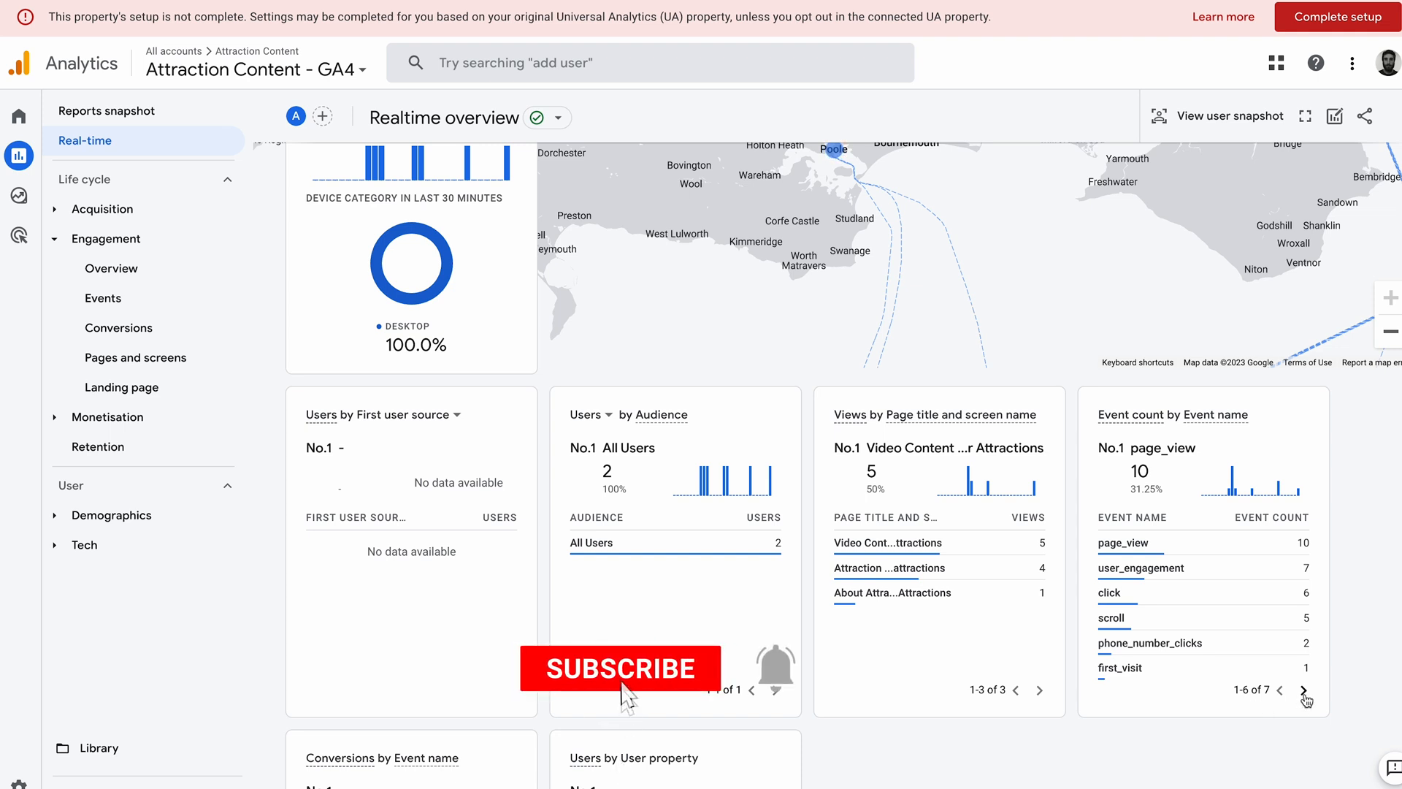
Step: Page through Realtime event names, then test the header email link and close Mail
{"action": "left_click", "coordinate": [622, 668]}
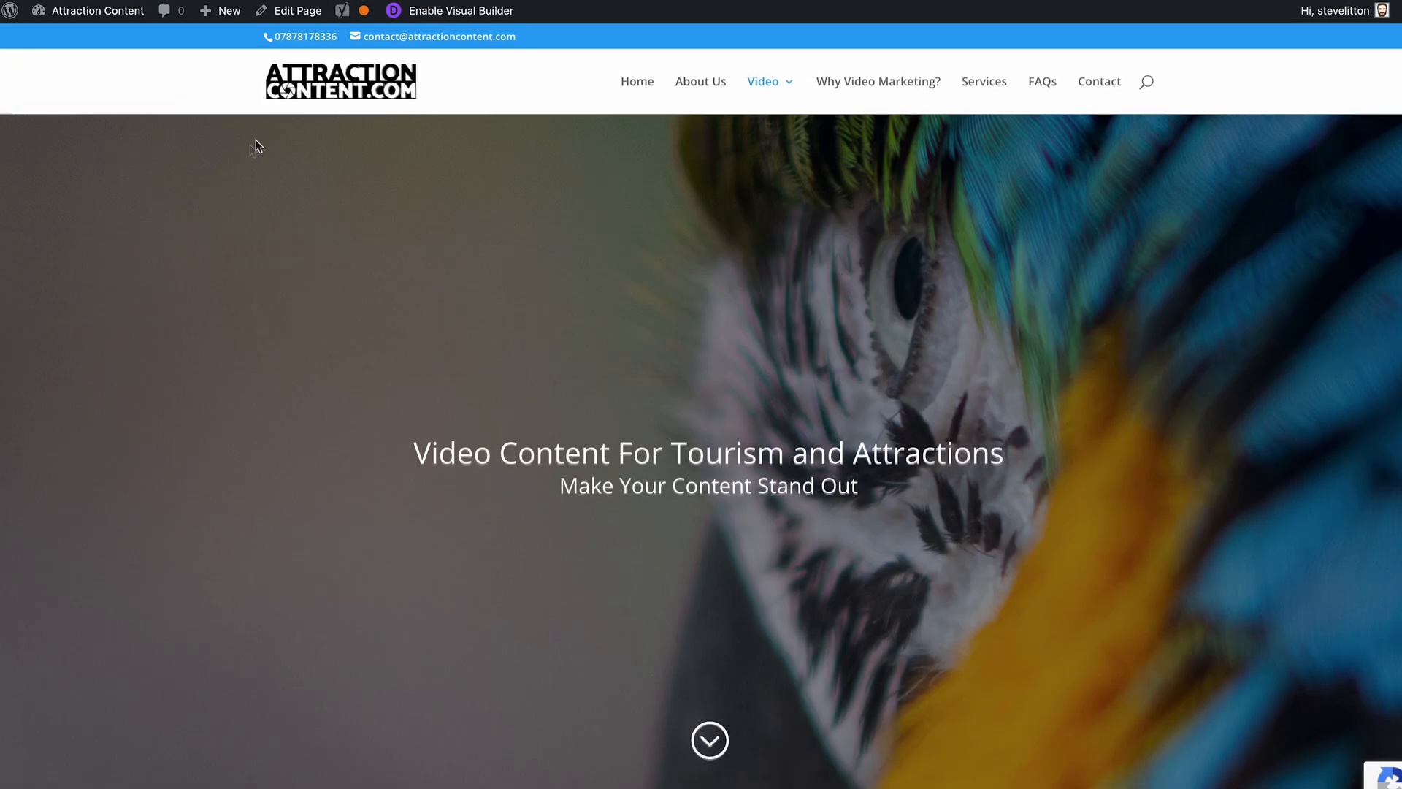
{"action": "left_click", "coordinate": [438, 37]}
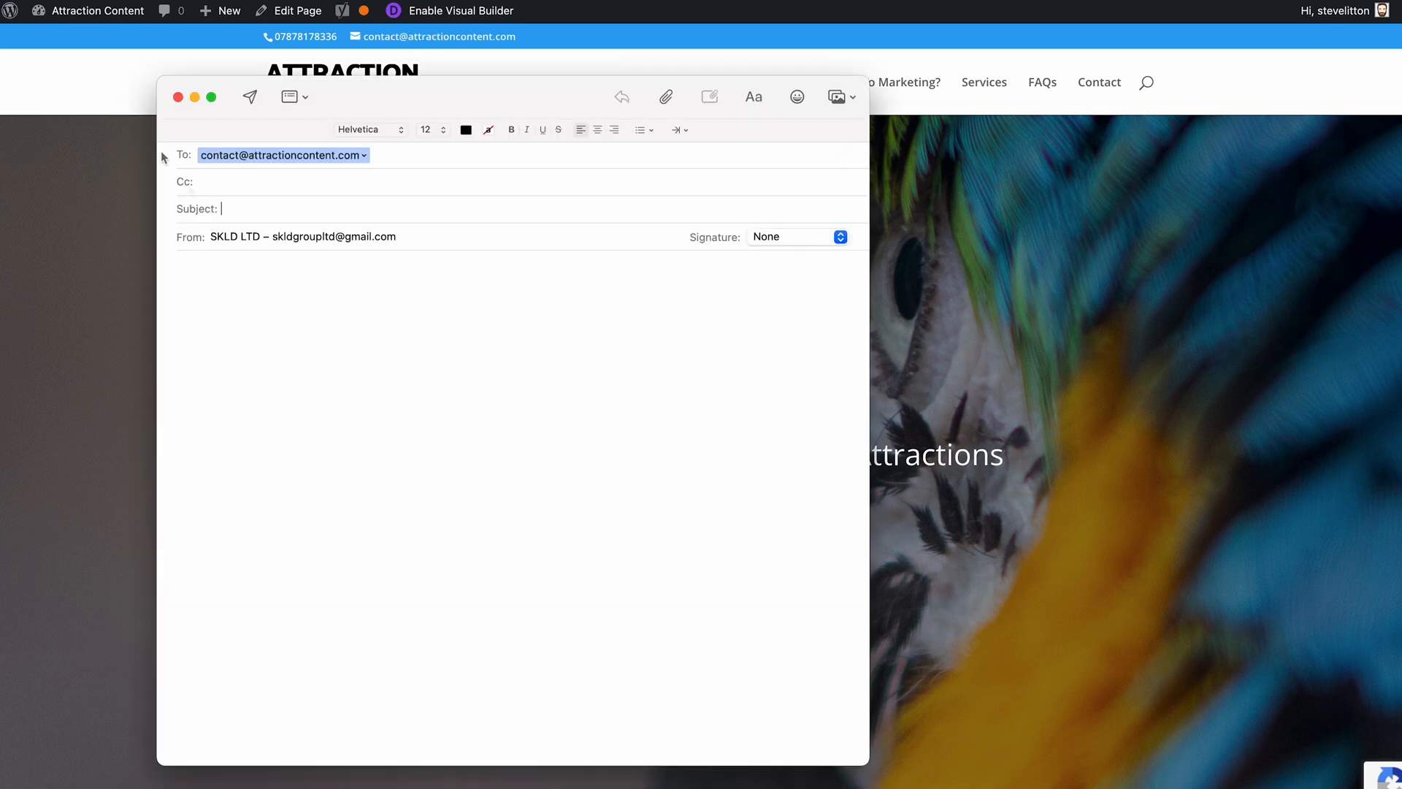
{"action": "left_click", "coordinate": [176, 97]}
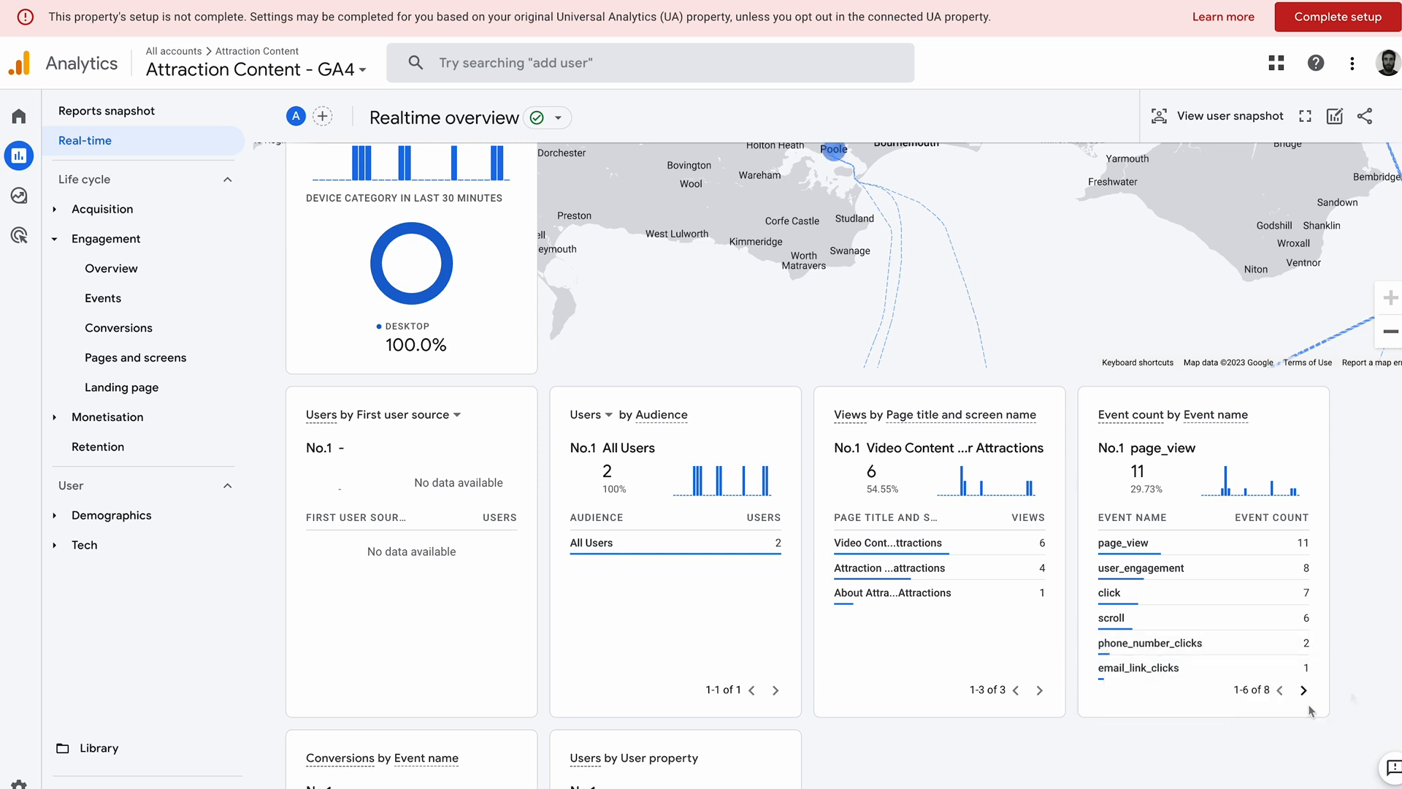
{"action": "mouse_move", "coordinate": [1265, 722]}
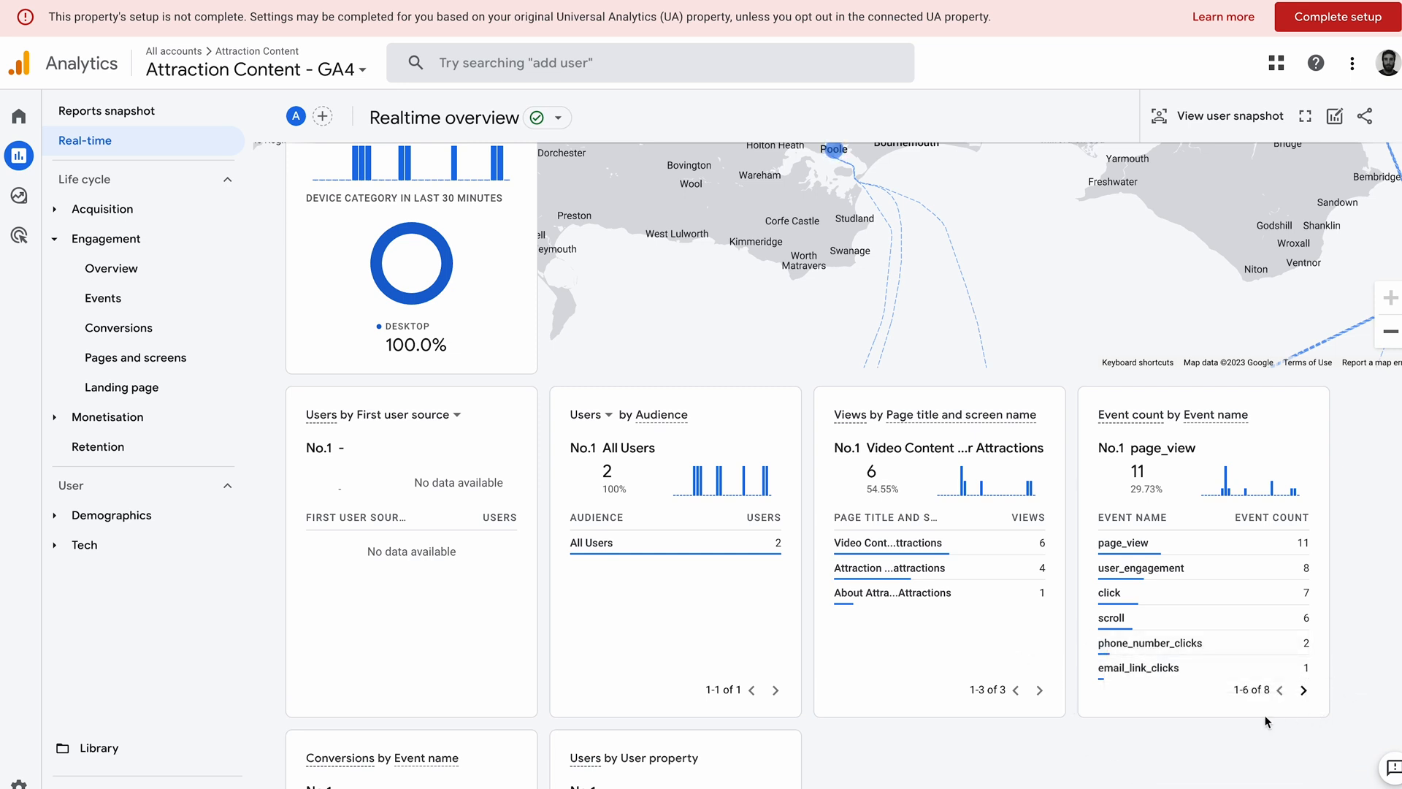
{"action": "mouse_move", "coordinate": [1275, 718]}
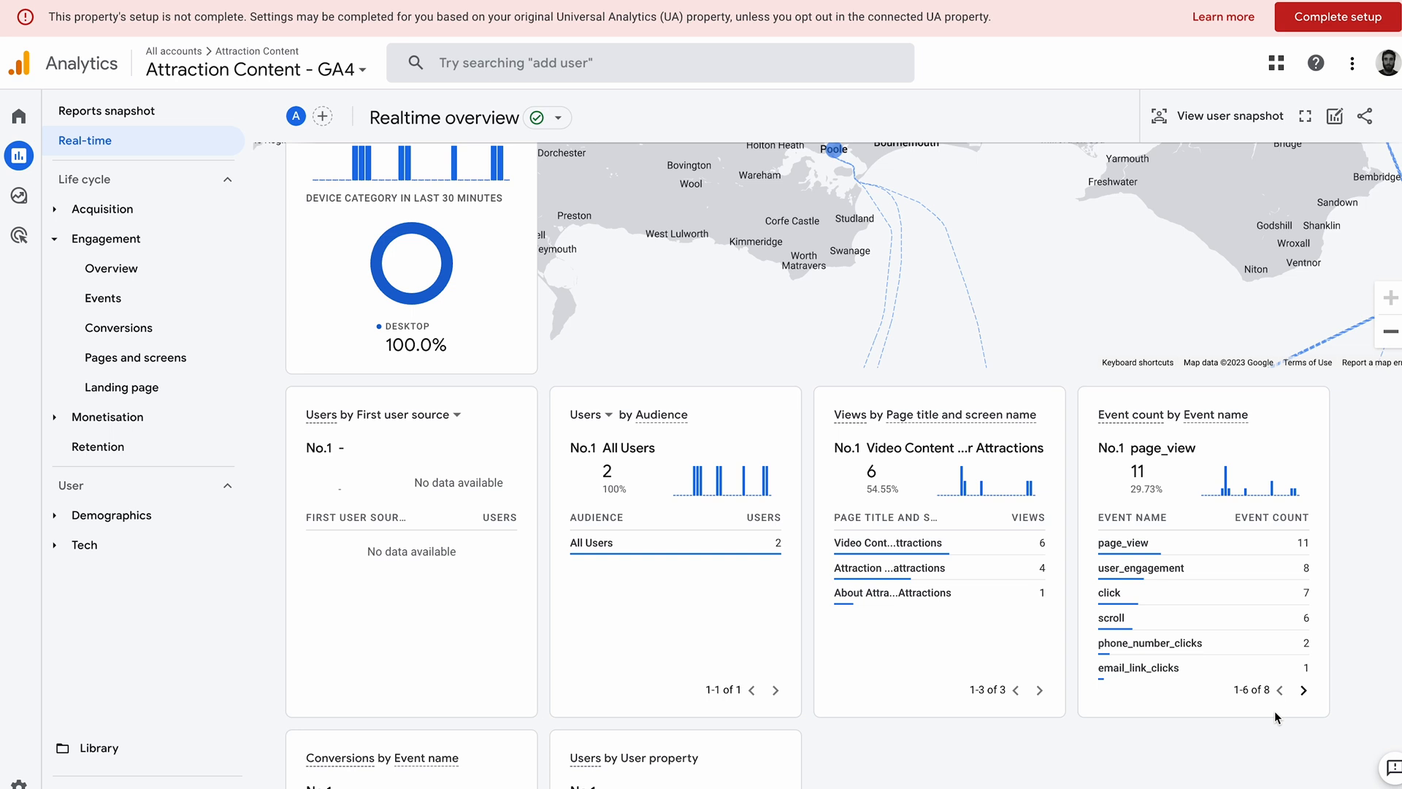